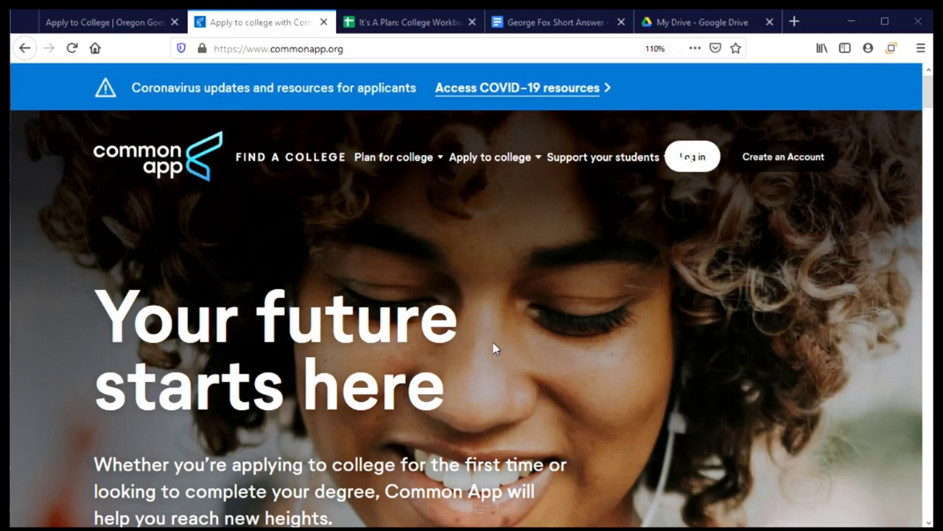
mouse_move(516, 315)
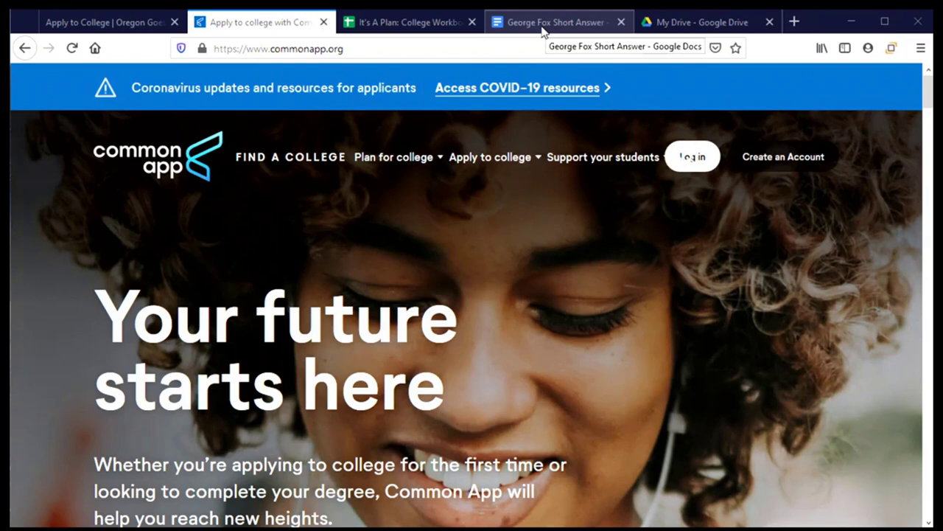
Return to the Common App site and sign in as a first-year student to reach the dashboard
click(556, 22)
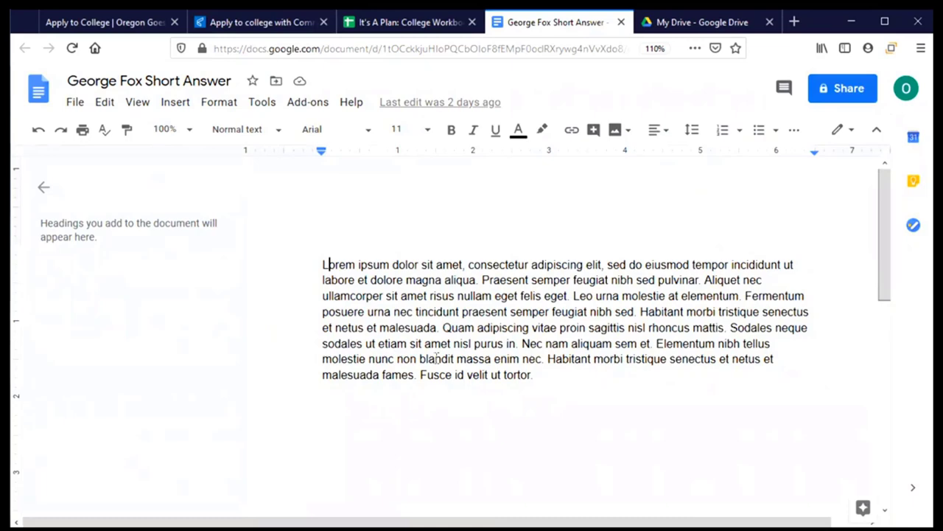
click(258, 22)
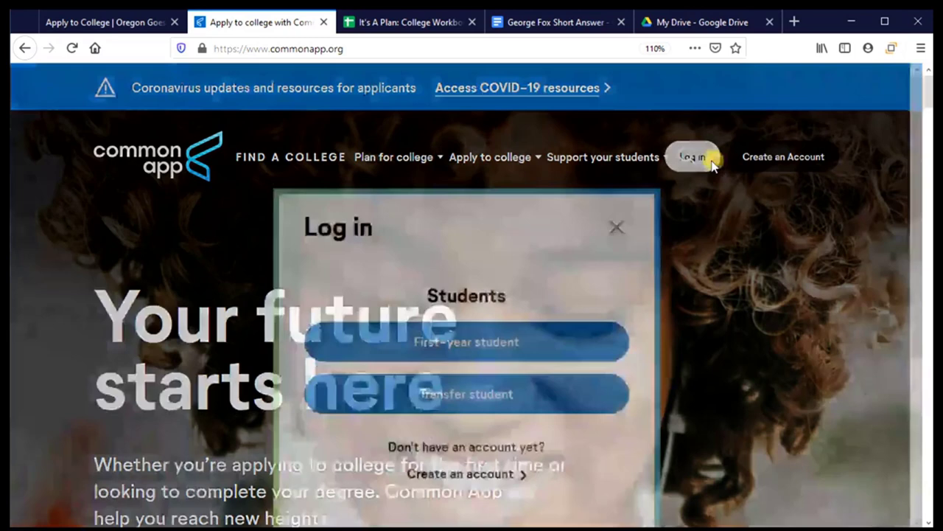
click(466, 341)
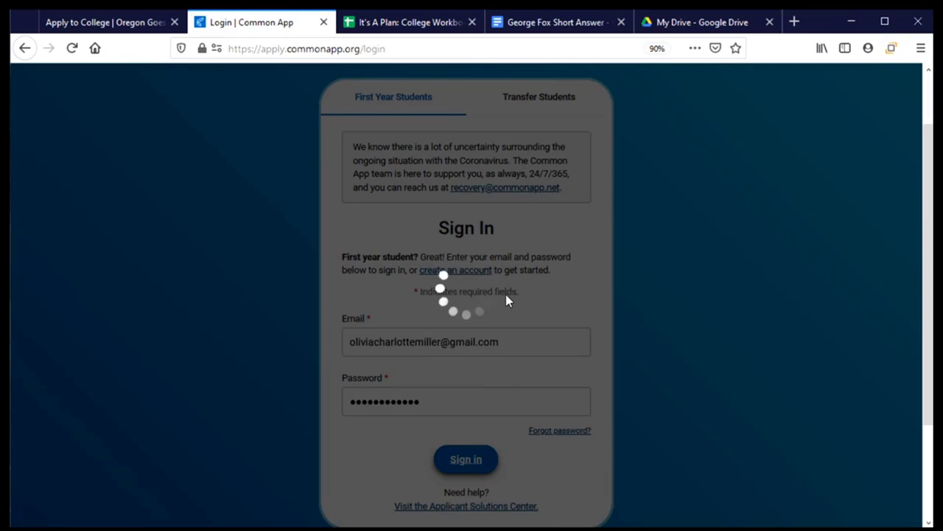
click(466, 459)
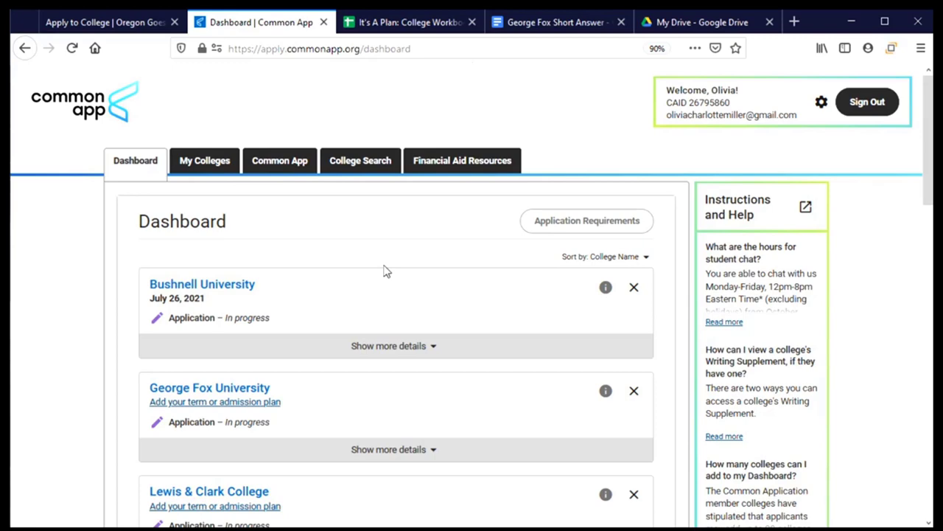
Expand George Fox University's dashboard entry to reveal its application status details
scroll(down, 3)
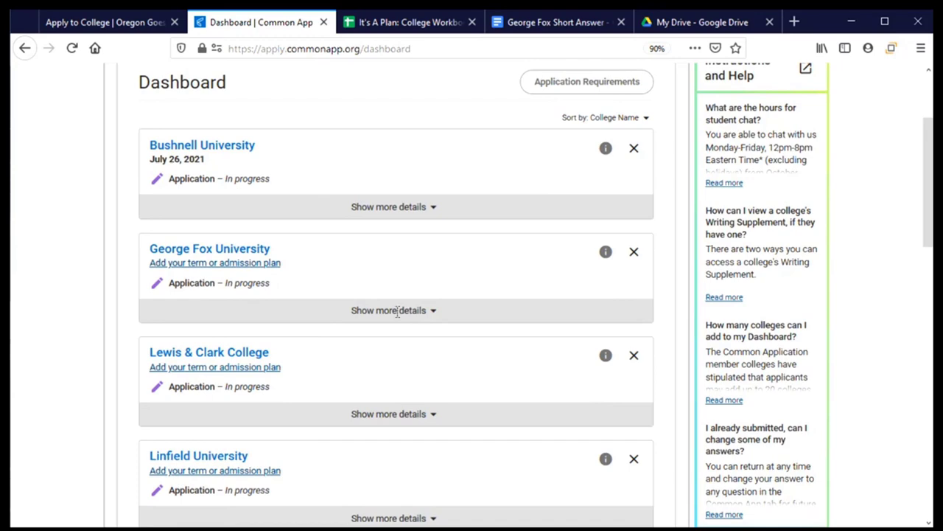
click(393, 310)
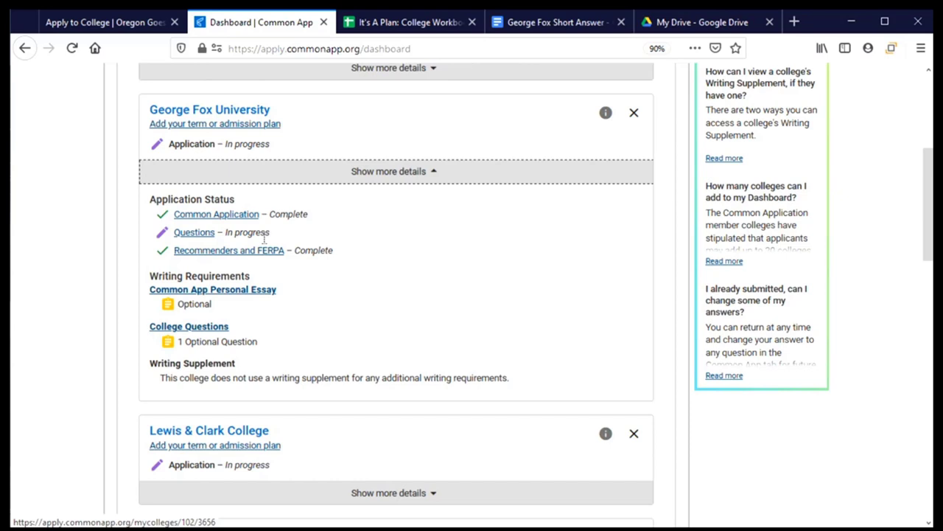
mouse_move(282, 260)
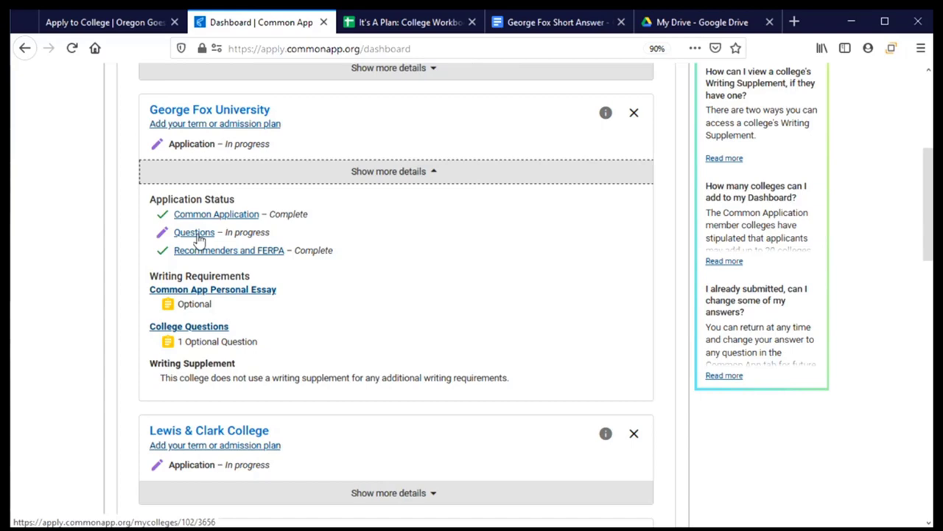
Open George Fox University's Questions page from its Application Status links
click(195, 232)
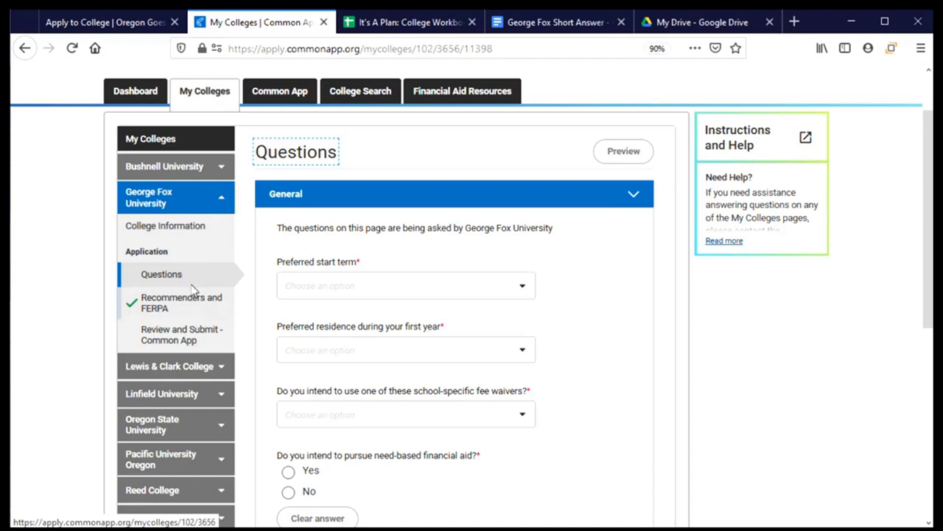
scroll(down, 3)
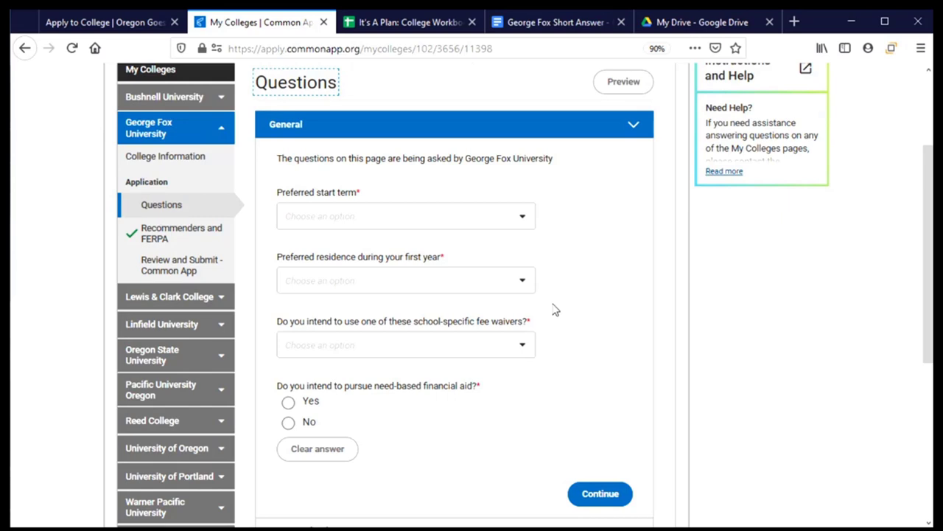
mouse_move(362, 199)
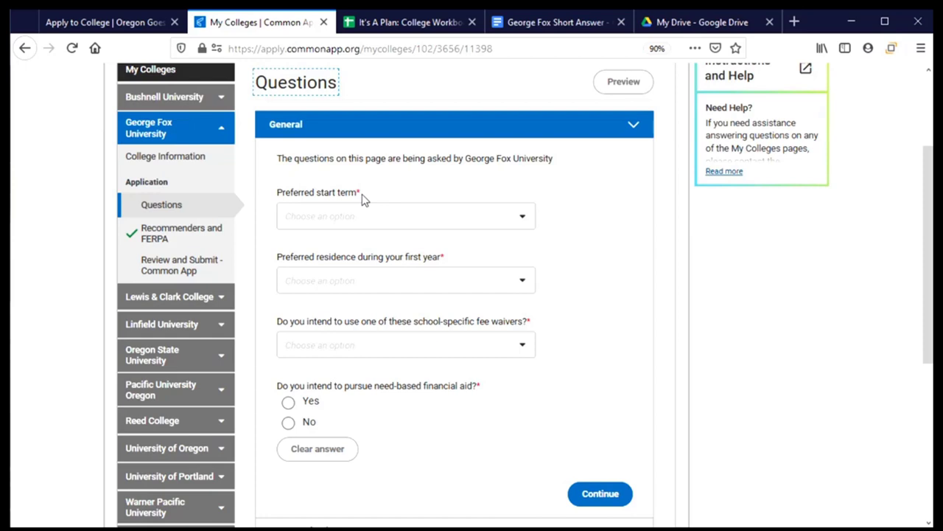
mouse_move(457, 201)
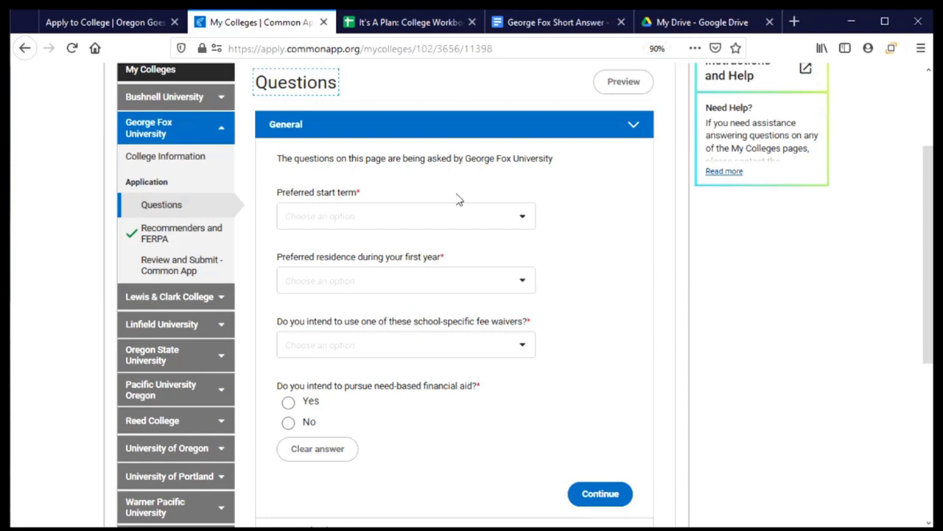
Set the preferred start term to Fall 2021 and bring up the admission plan choices
click(522, 216)
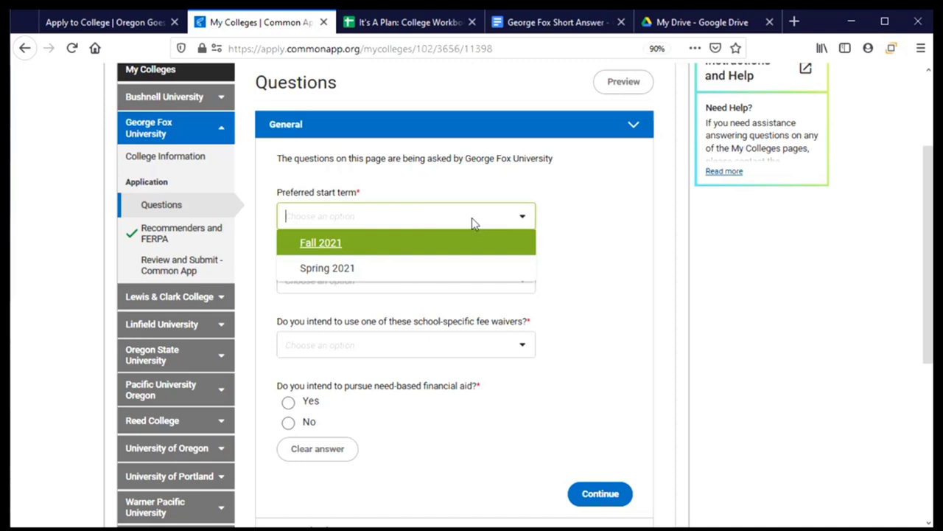
click(321, 243)
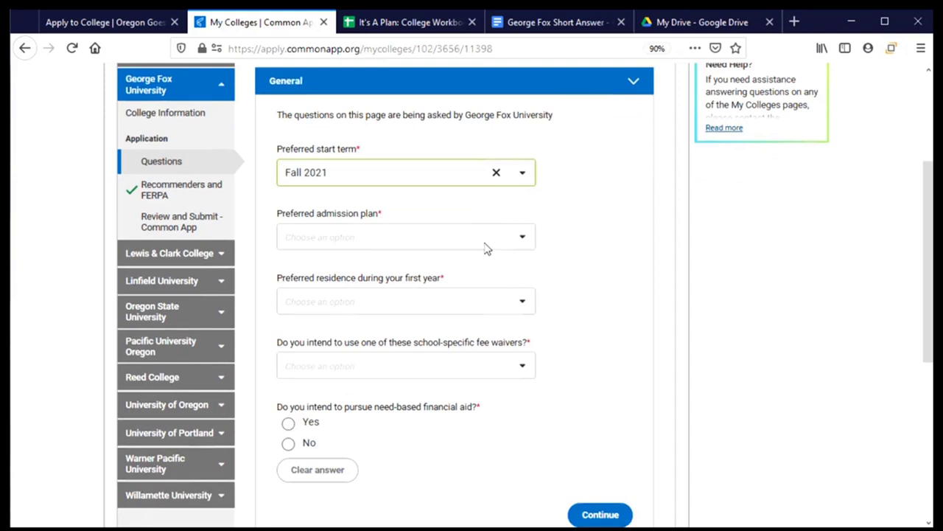
click(405, 237)
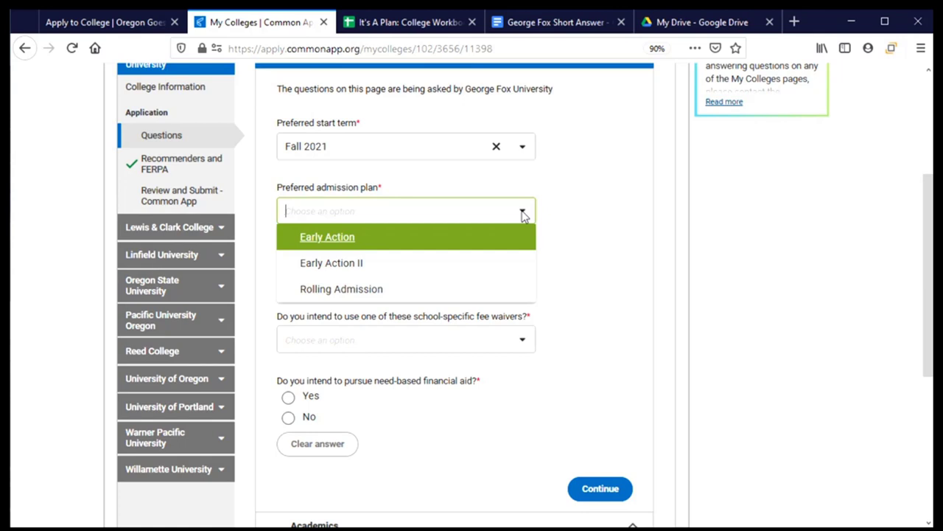
mouse_move(375, 264)
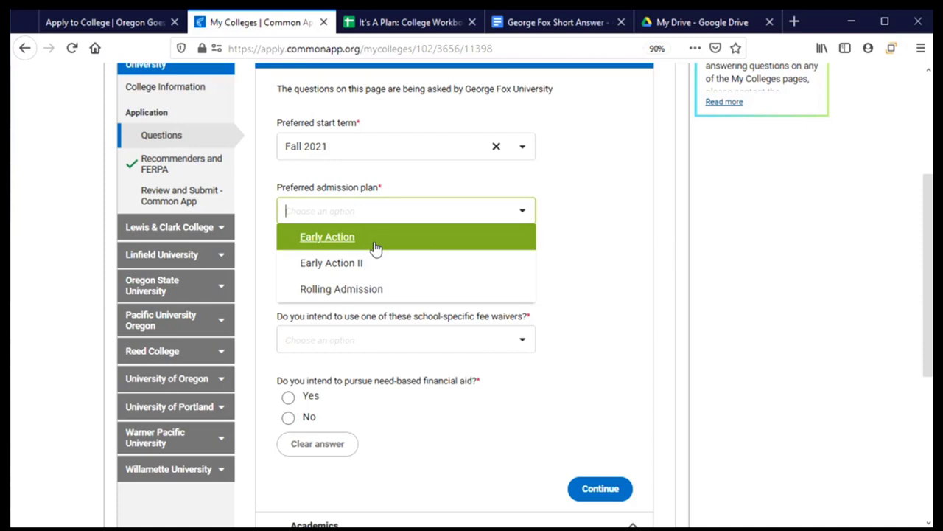
mouse_move(418, 288)
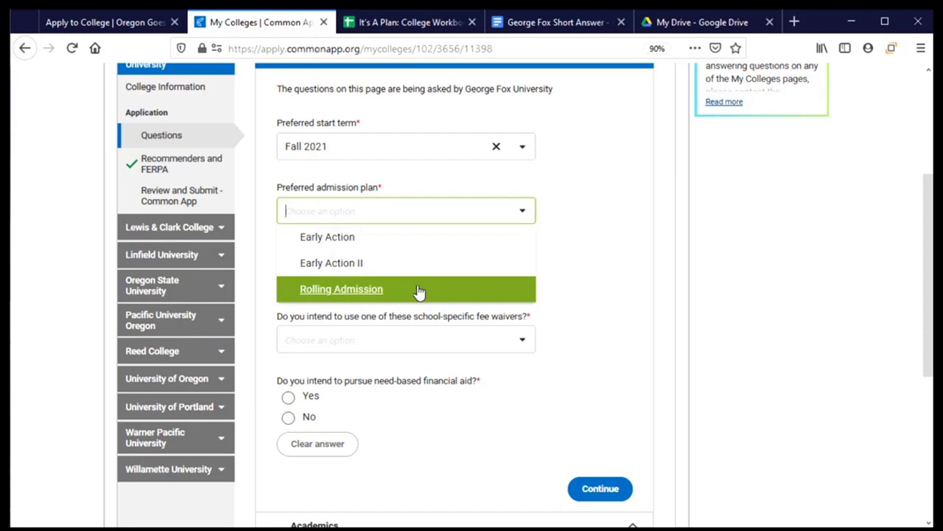
mouse_move(411, 263)
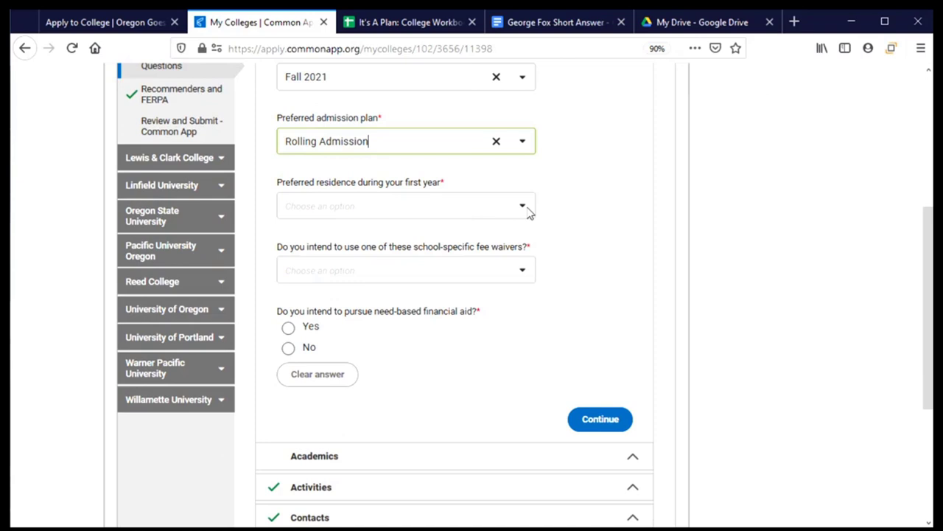
Answer On campus residence, decline George Fox fee waivers, and answer the need-based financial aid question
click(405, 206)
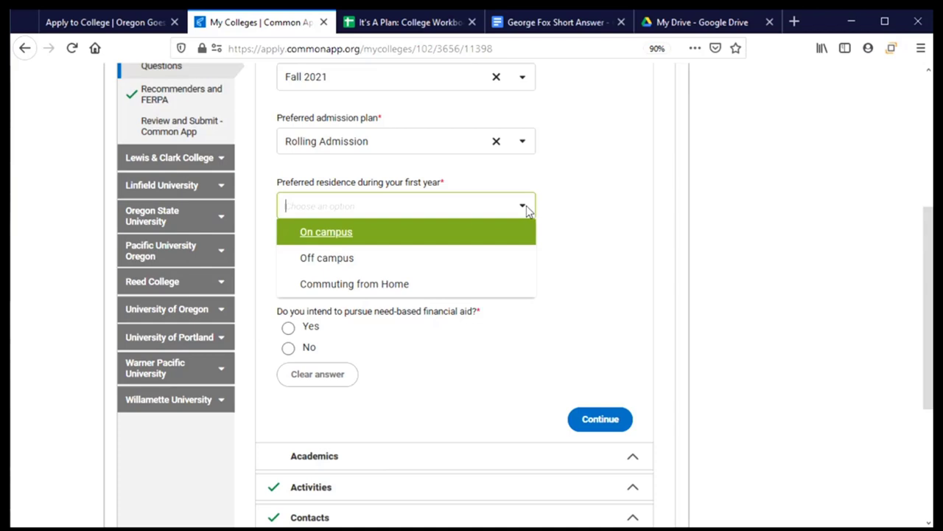
click(326, 231)
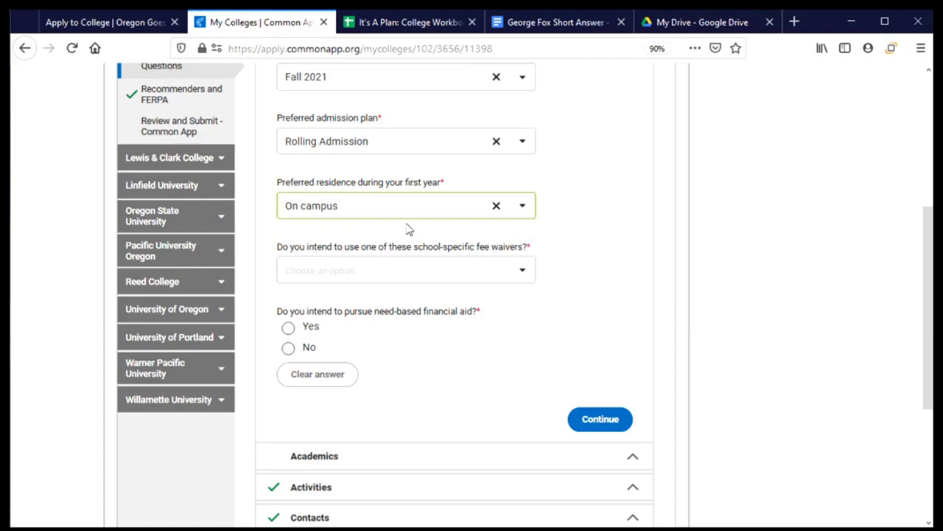
scroll(down, 3)
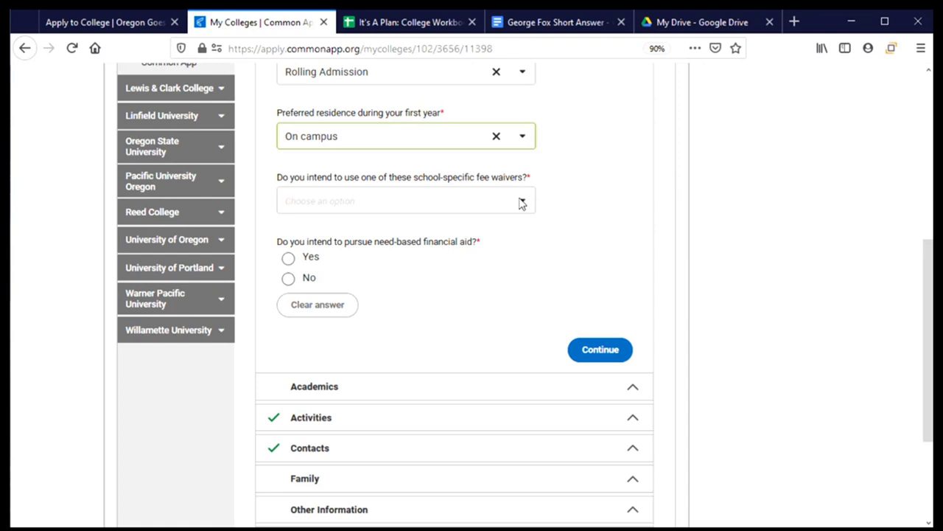
click(405, 200)
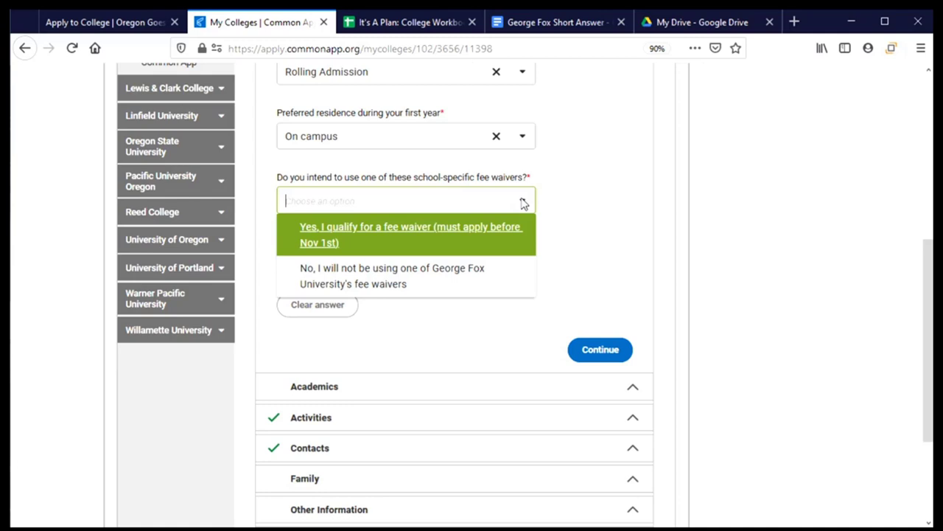
mouse_move(427, 245)
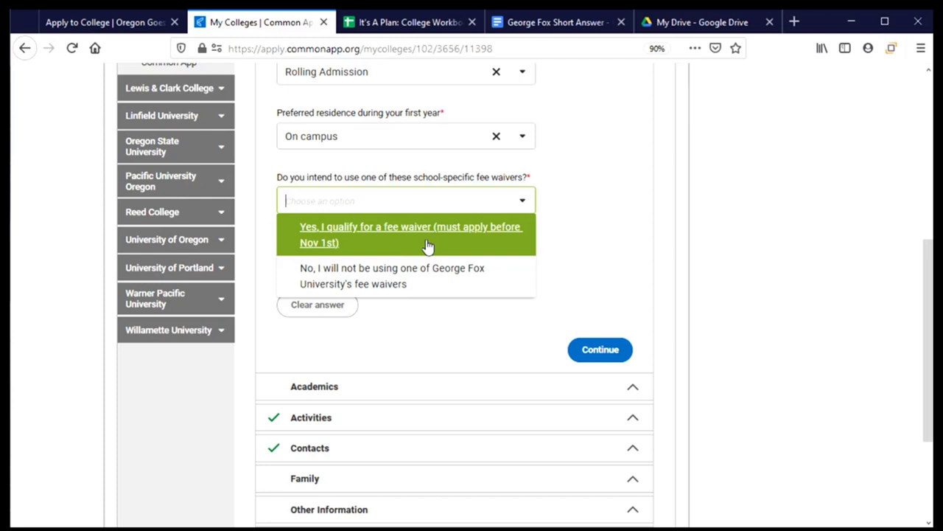
mouse_move(508, 245)
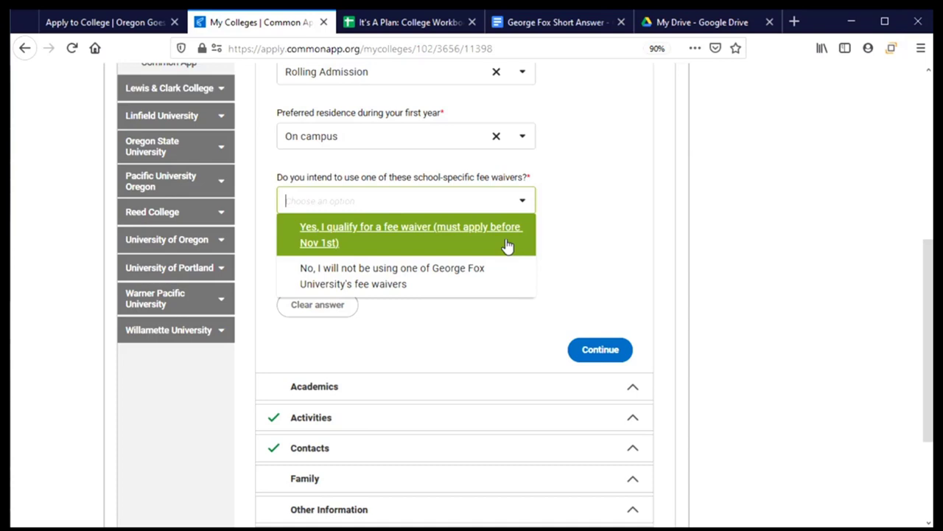
mouse_move(507, 276)
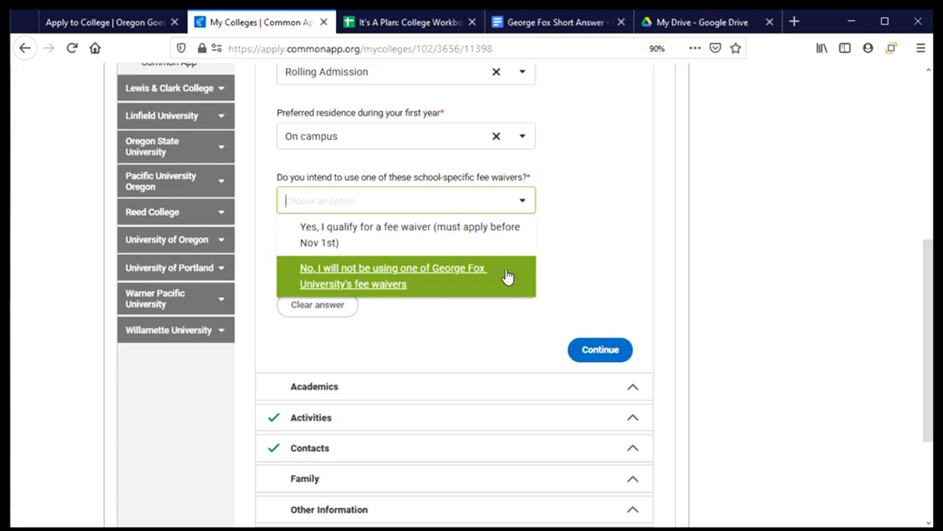
click(393, 276)
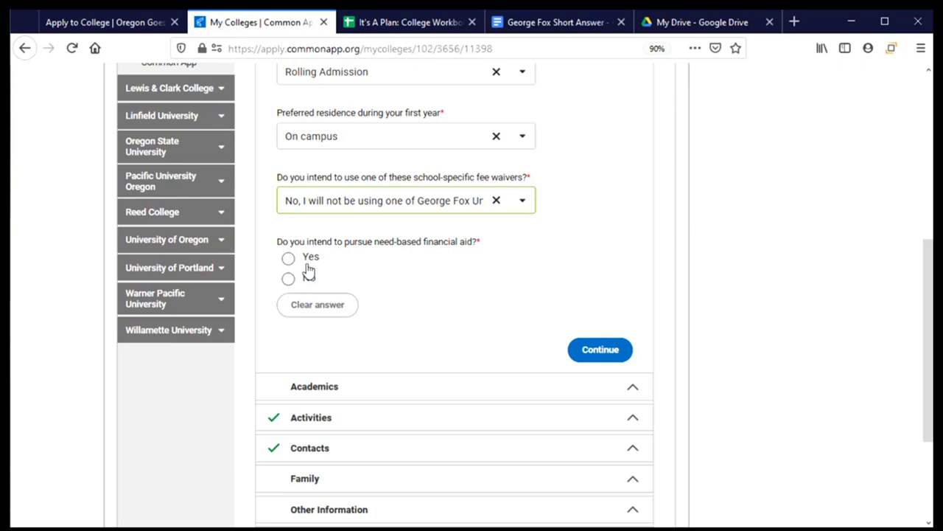
click(288, 258)
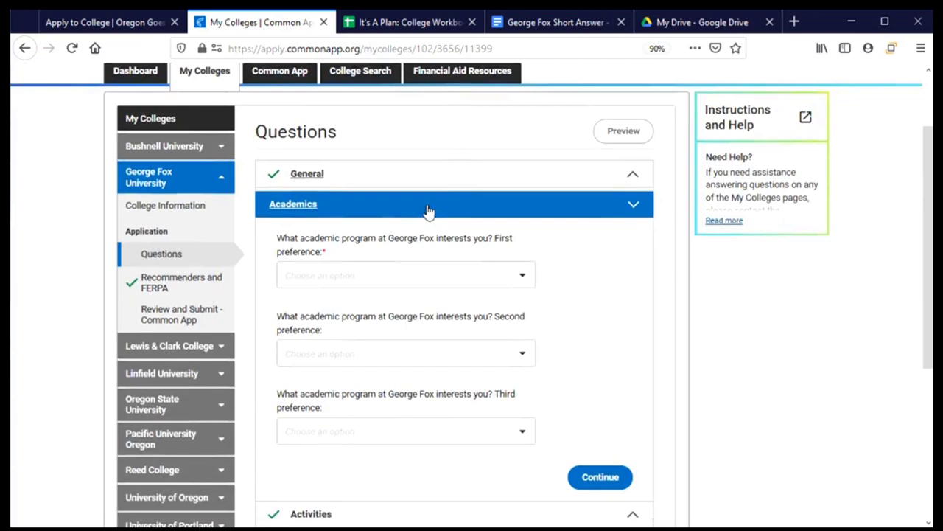
Choose Undecided as the first program preference and Social Work as the second
scroll(down, 3)
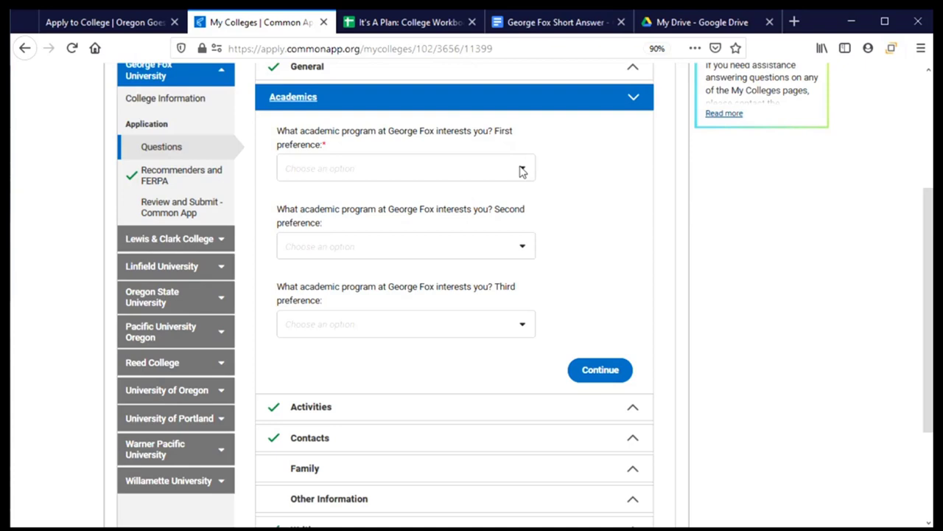
click(405, 168)
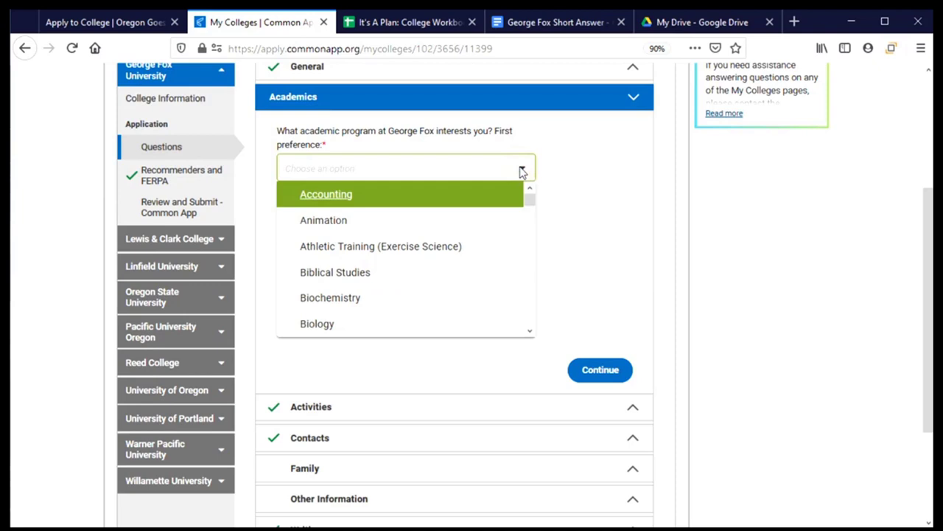
scroll(down, 3)
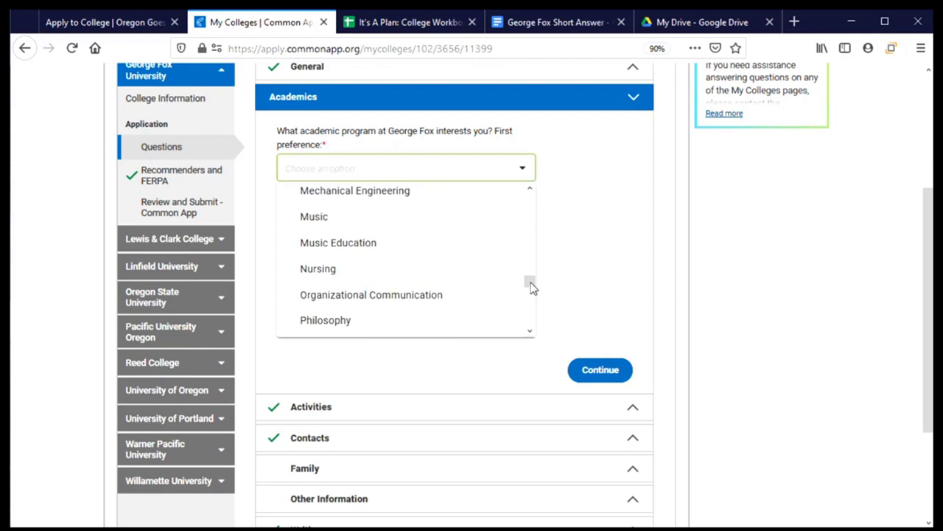
scroll(down, 3)
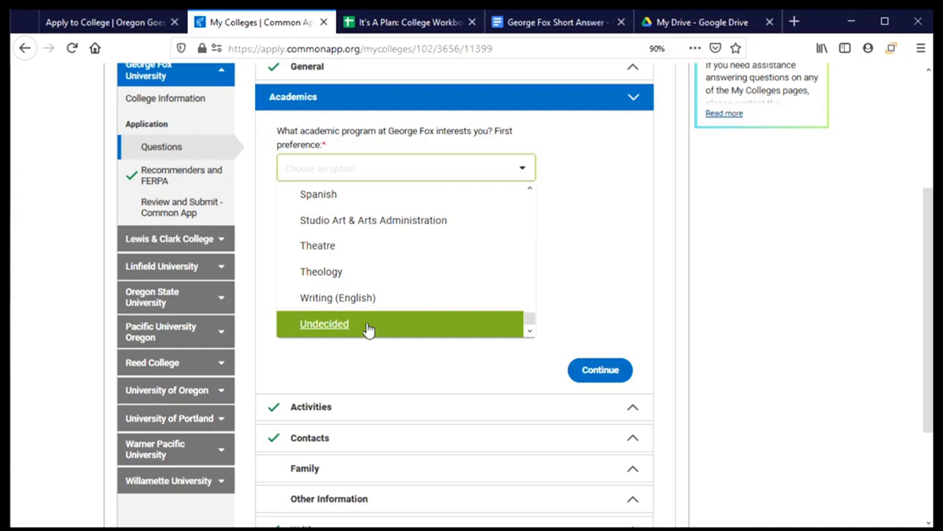
click(324, 324)
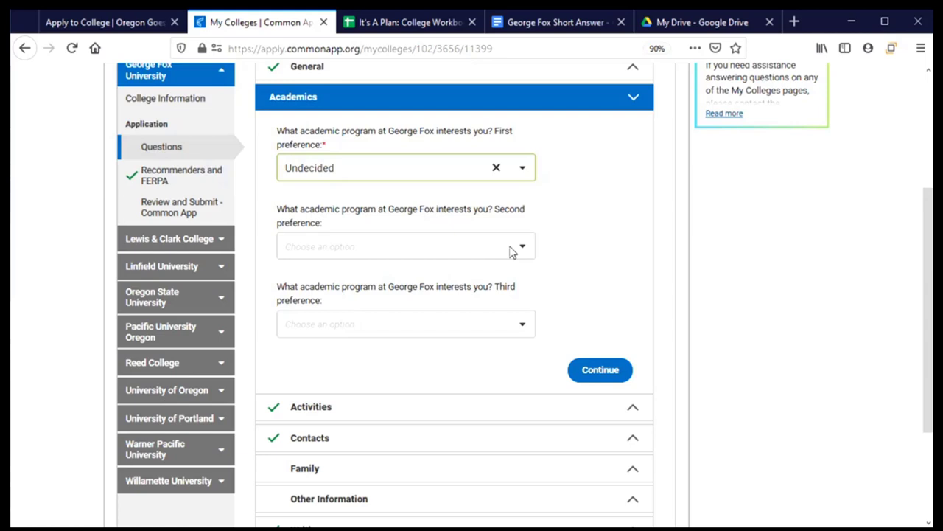
click(405, 246)
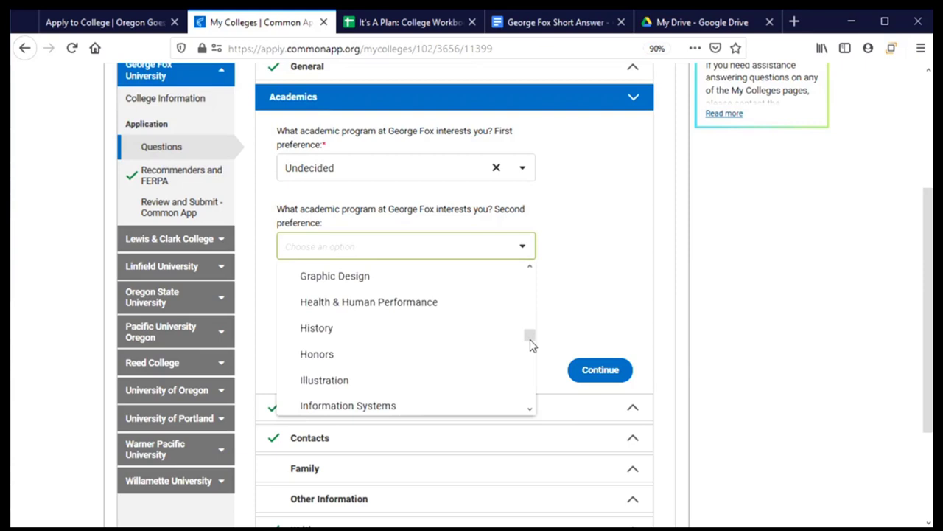
scroll(down, 3)
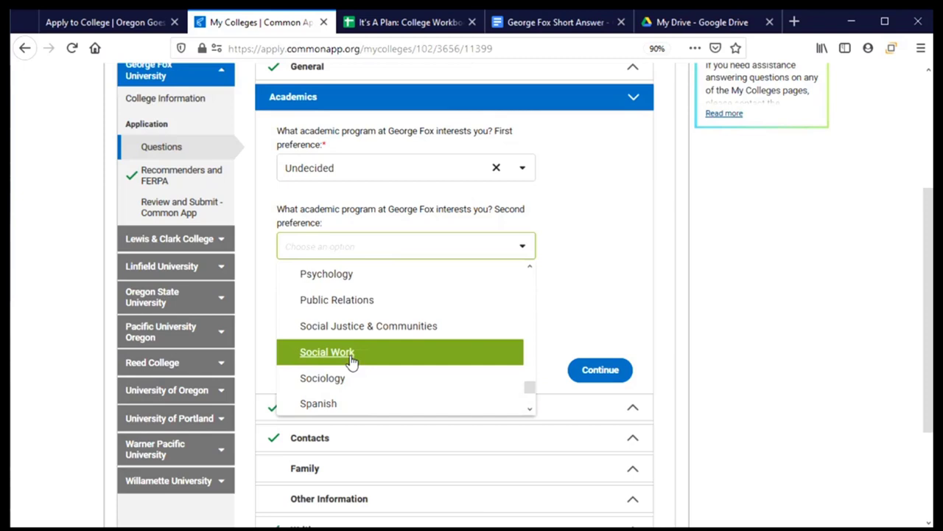
click(328, 352)
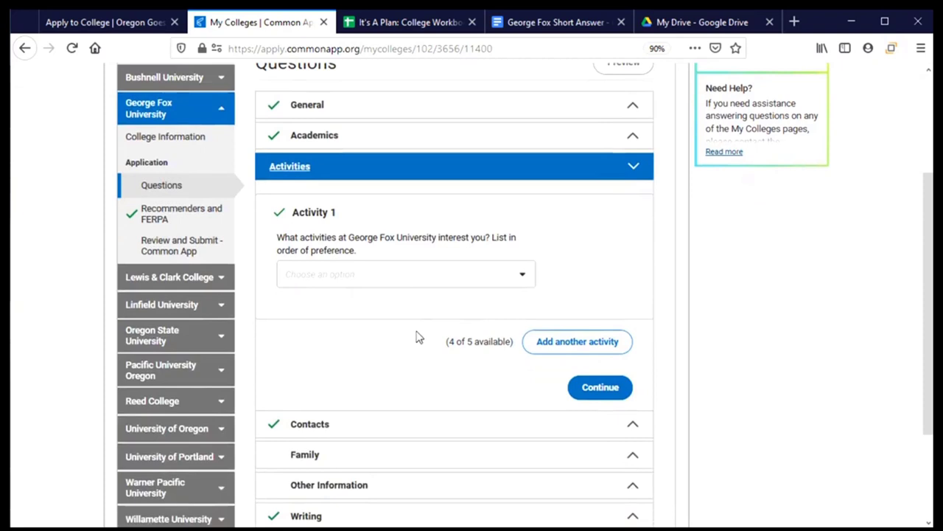
List Community Service as Activity 1, add a second activity entry, and save the Activities answers
scroll(down, 3)
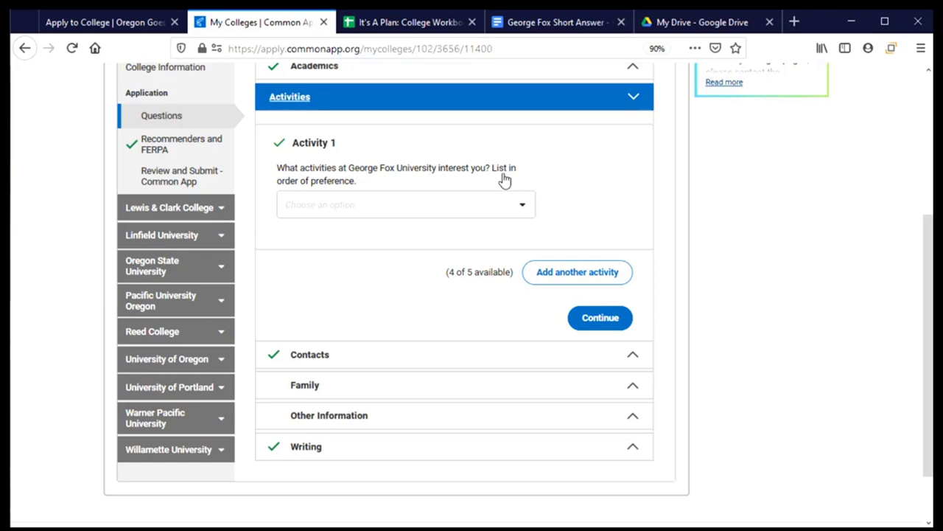
mouse_move(520, 183)
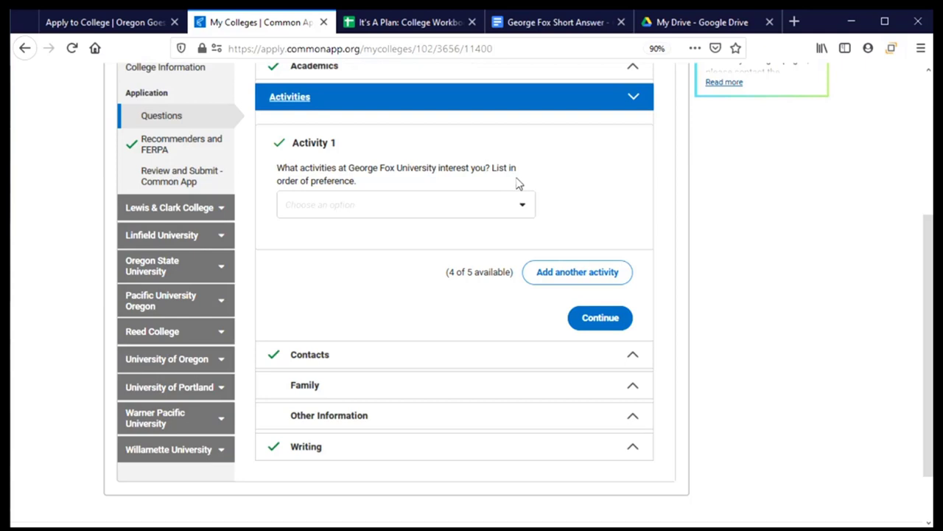
mouse_move(453, 286)
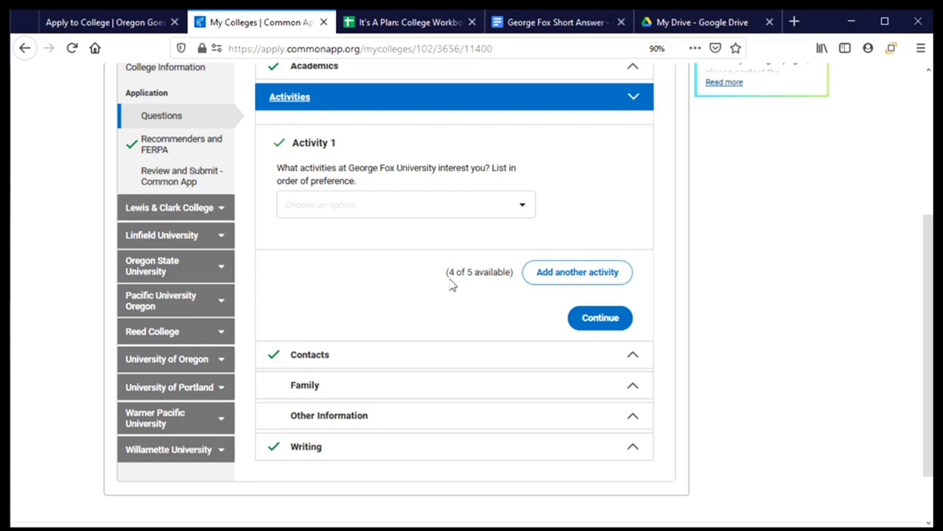
click(406, 204)
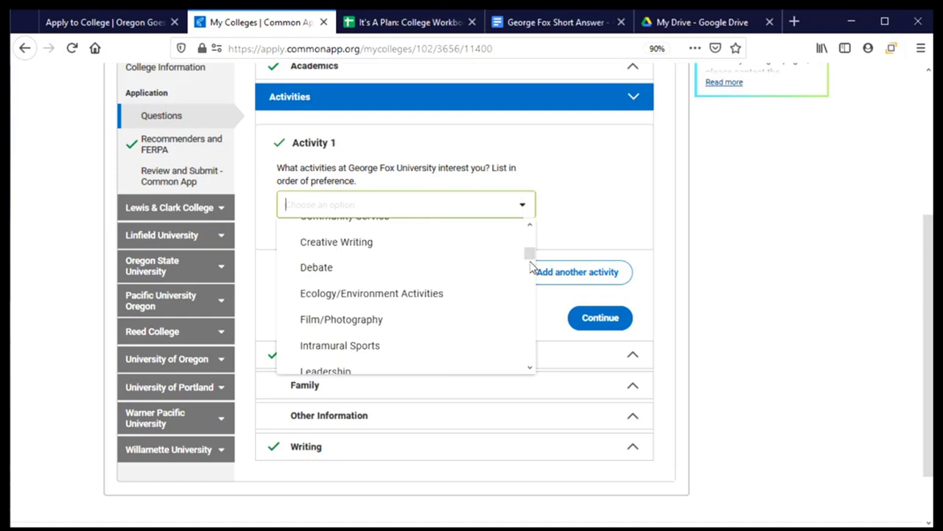
scroll(down, 3)
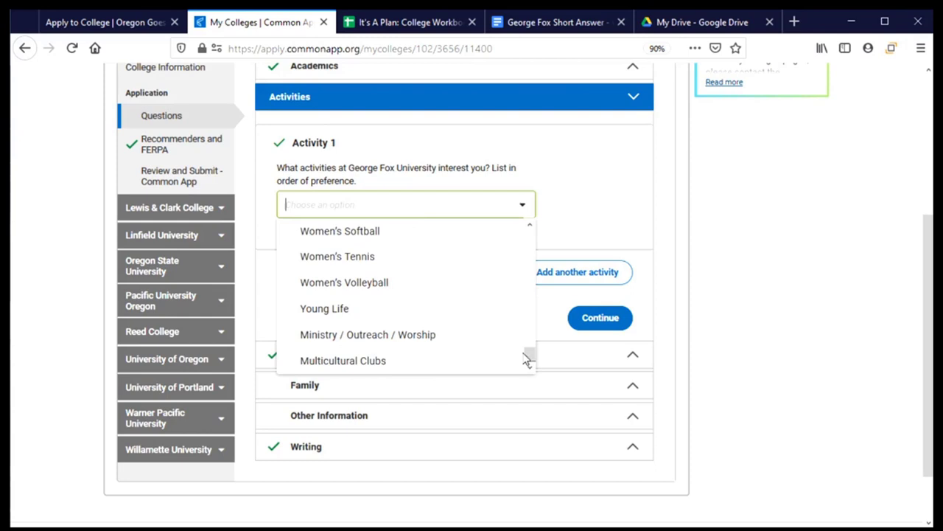
click(405, 204)
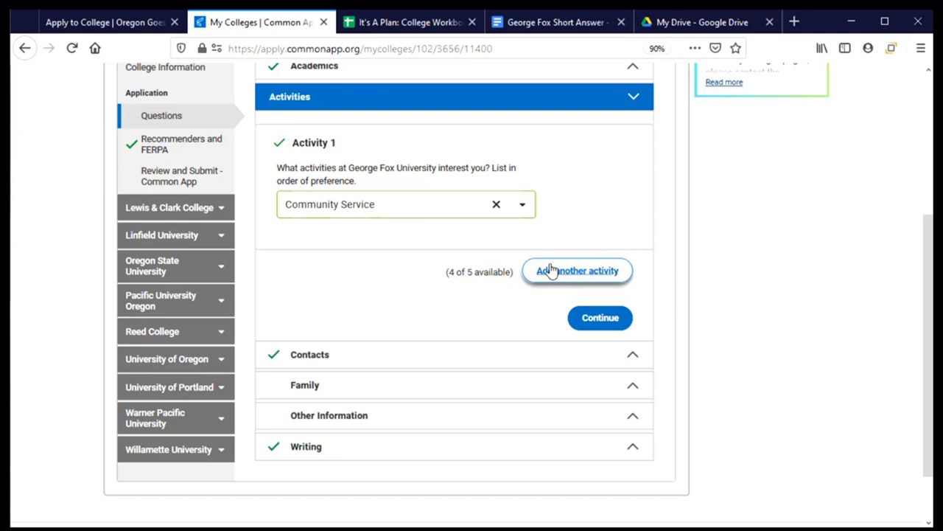
click(577, 270)
text(Film/Photography)
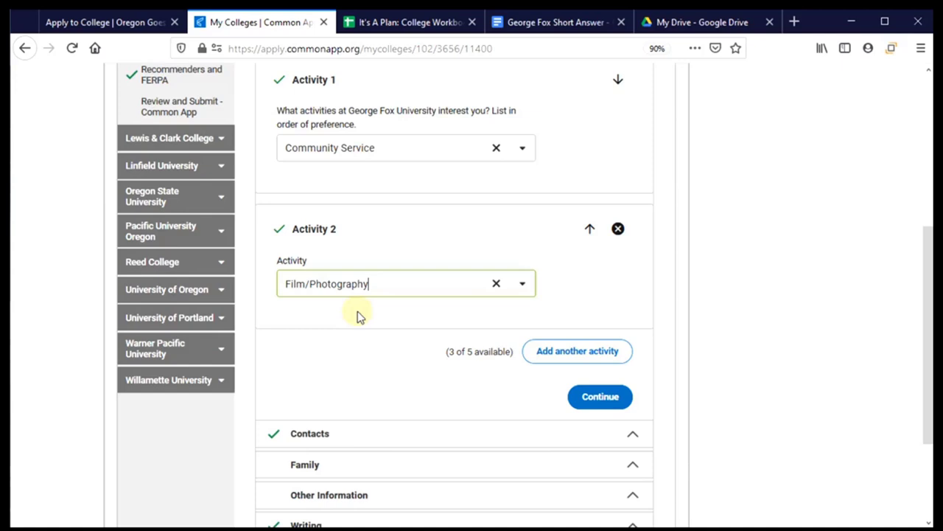
scroll(down, 3)
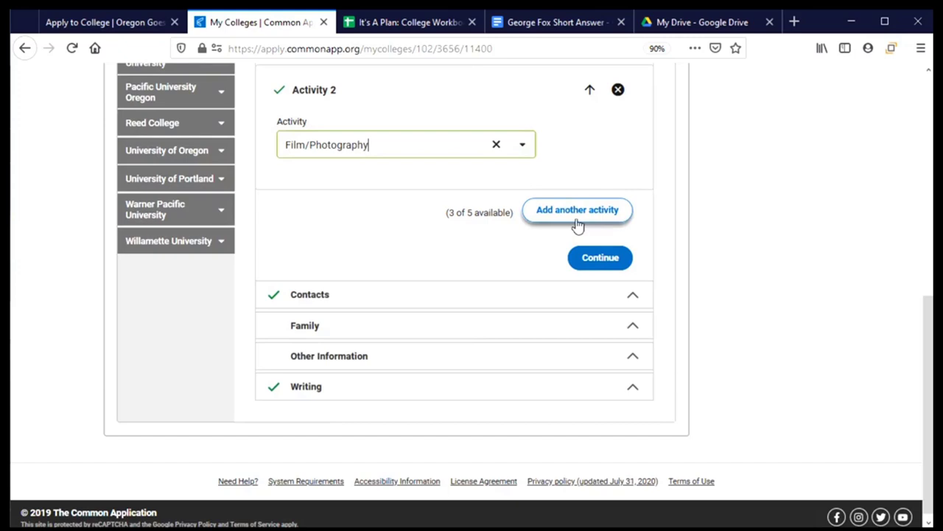
click(599, 258)
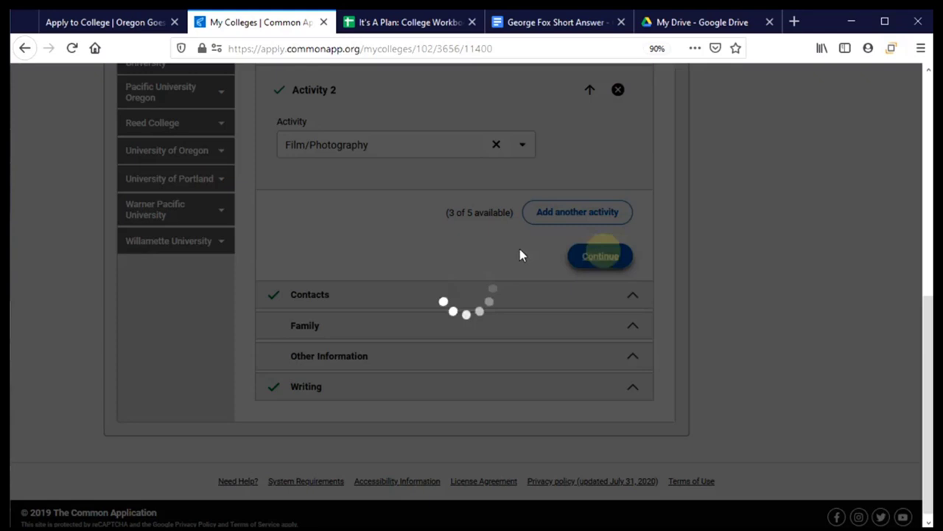
Record Friend who attends GFU as Contact 1 and Parent as Contact 2
click(600, 256)
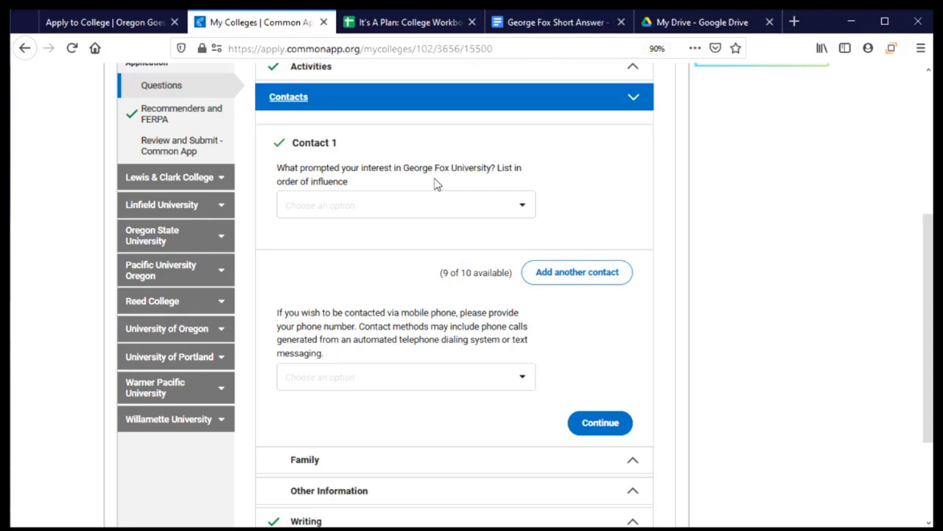
mouse_move(476, 258)
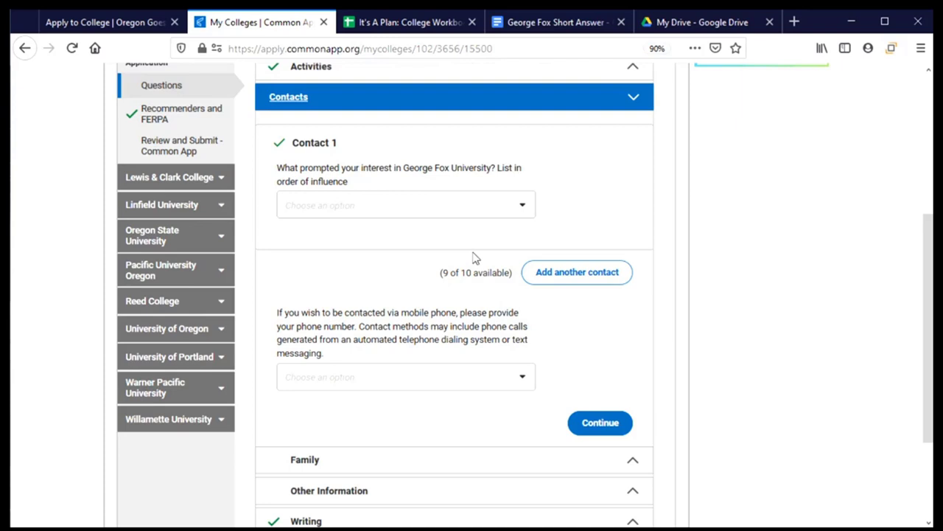
mouse_move(525, 213)
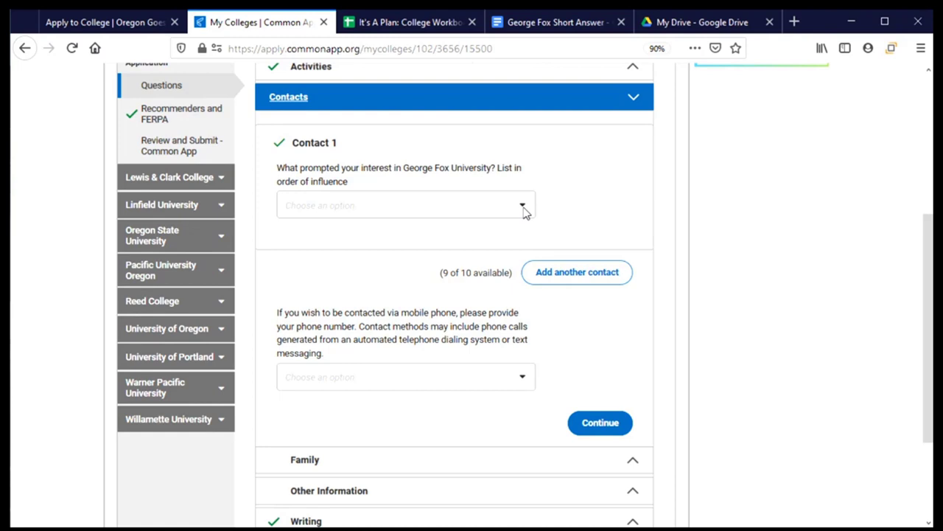
click(405, 205)
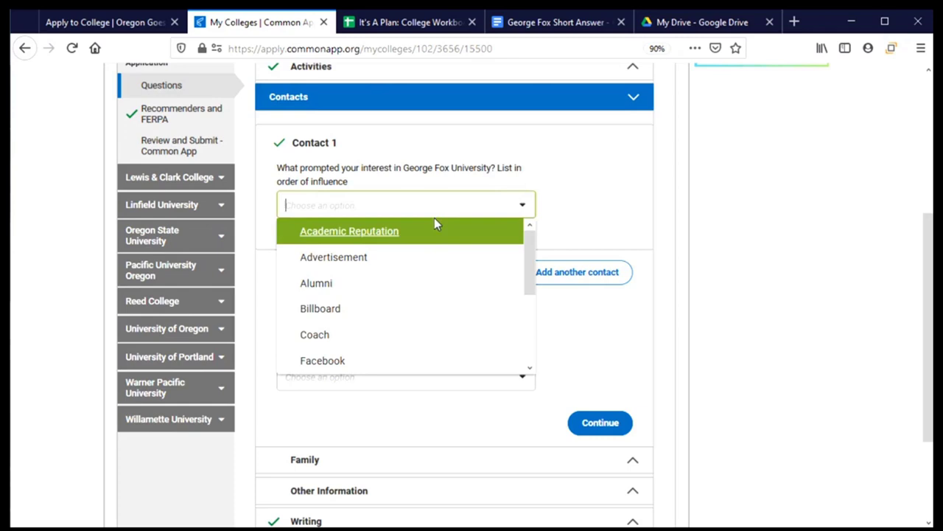
scroll(down, 3)
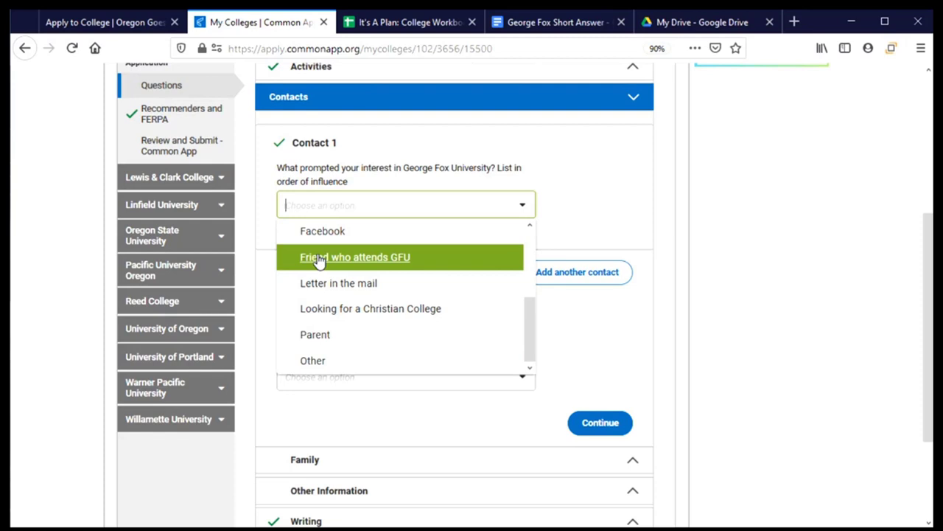
click(355, 257)
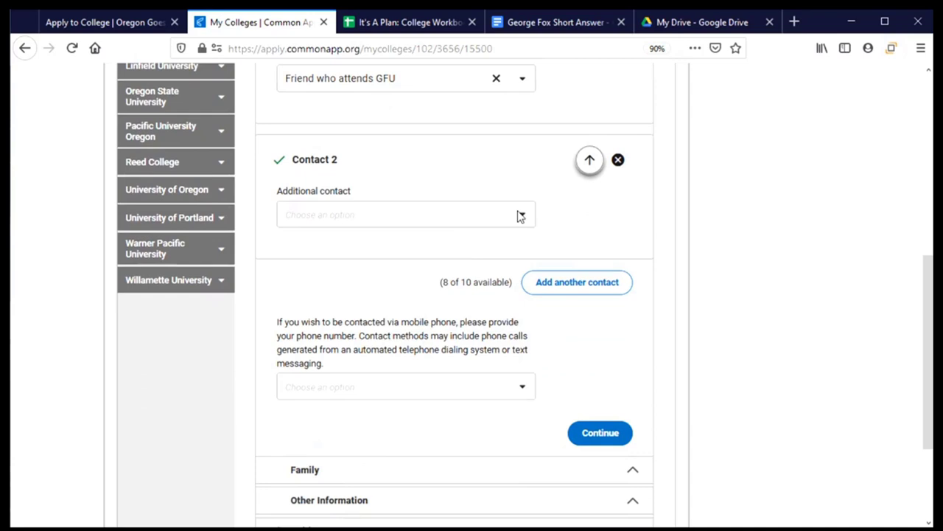
click(405, 214)
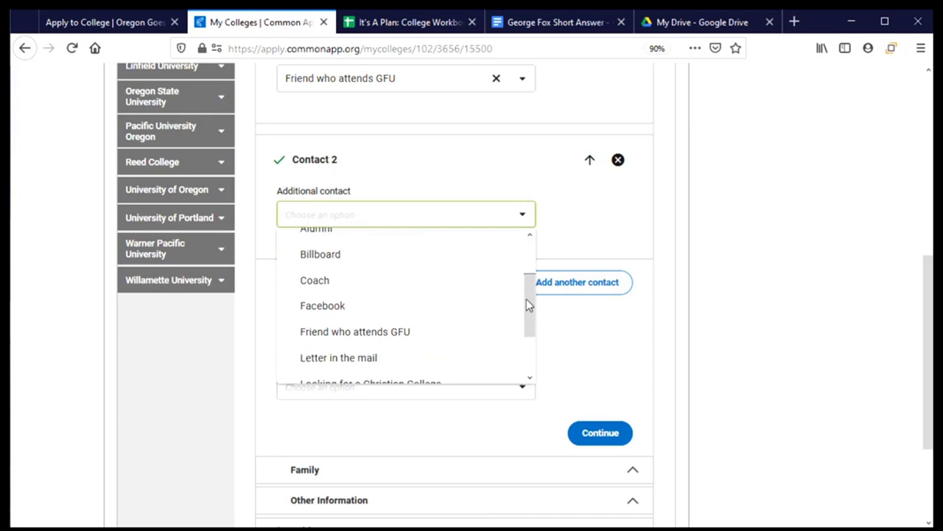
scroll(down, 3)
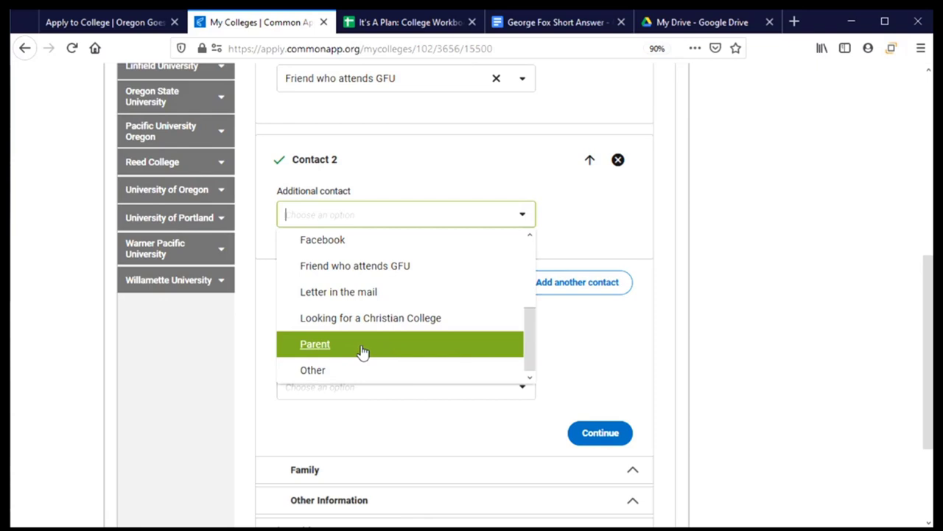
click(315, 343)
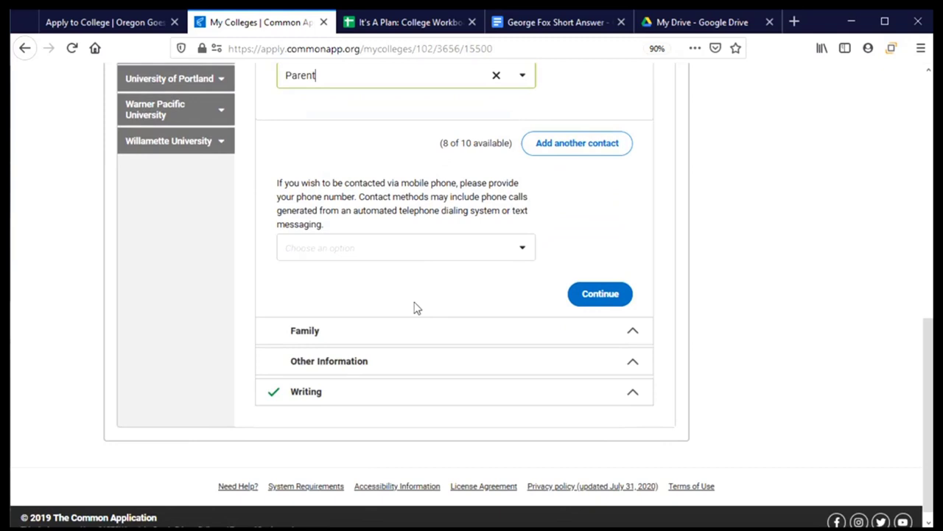
mouse_move(533, 216)
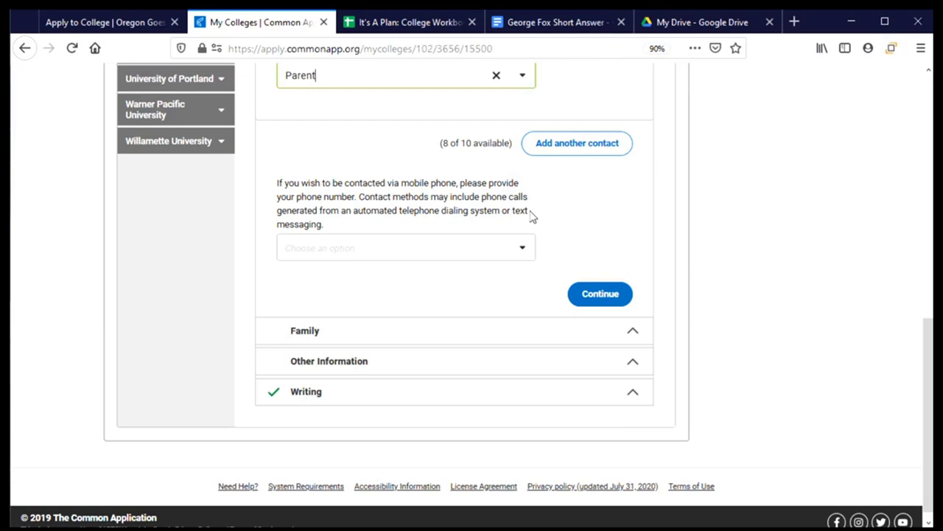
mouse_move(583, 212)
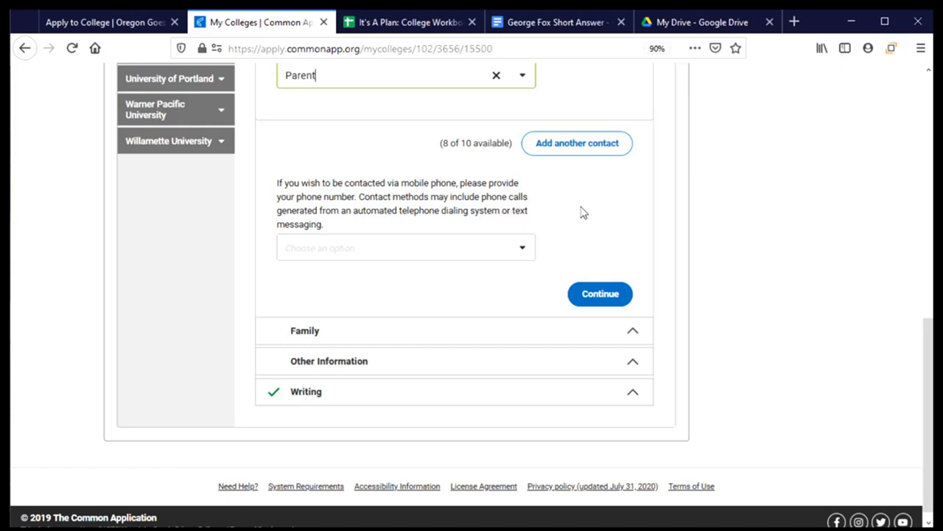
mouse_move(516, 255)
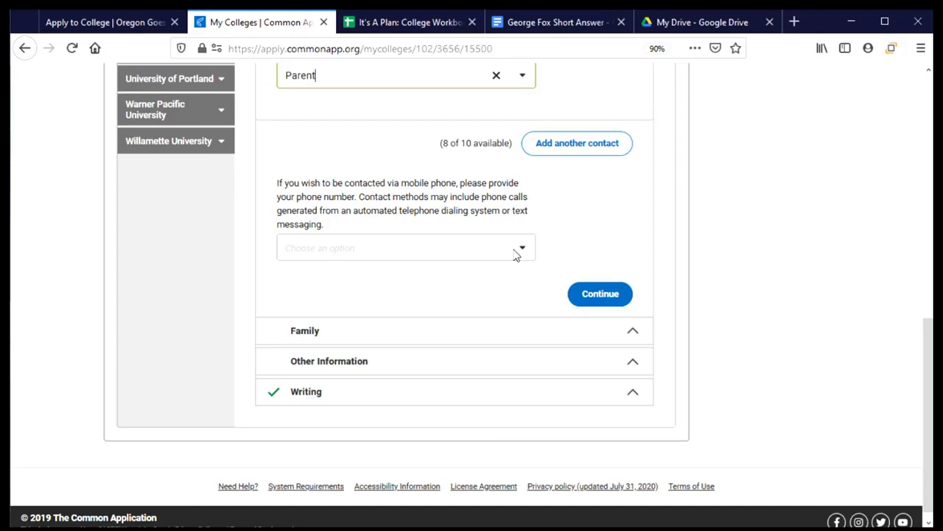
mouse_move(506, 265)
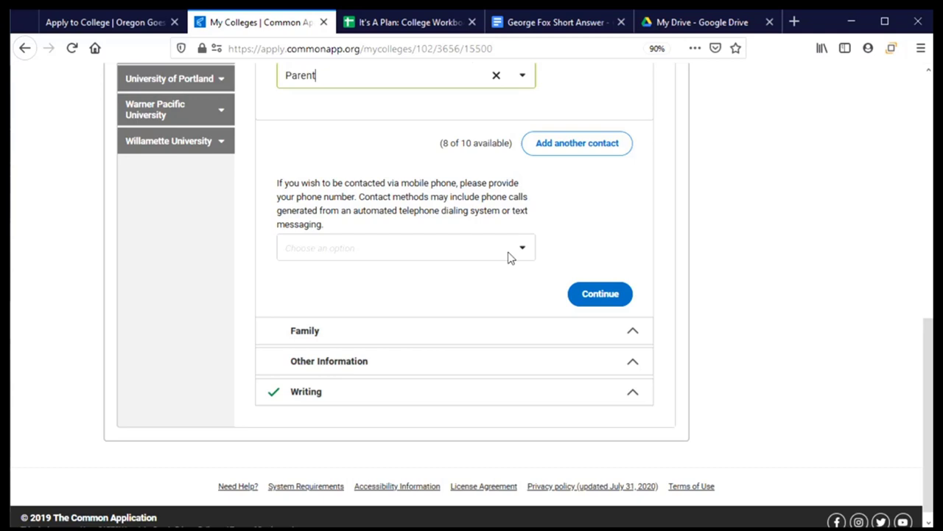
Consent to mobile phone contact from George Fox and save the Contacts section
click(406, 247)
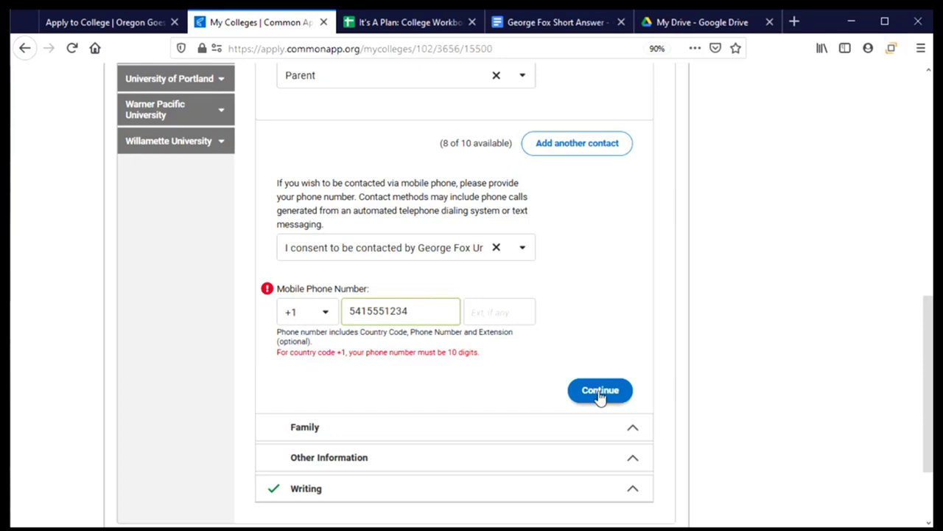
click(600, 390)
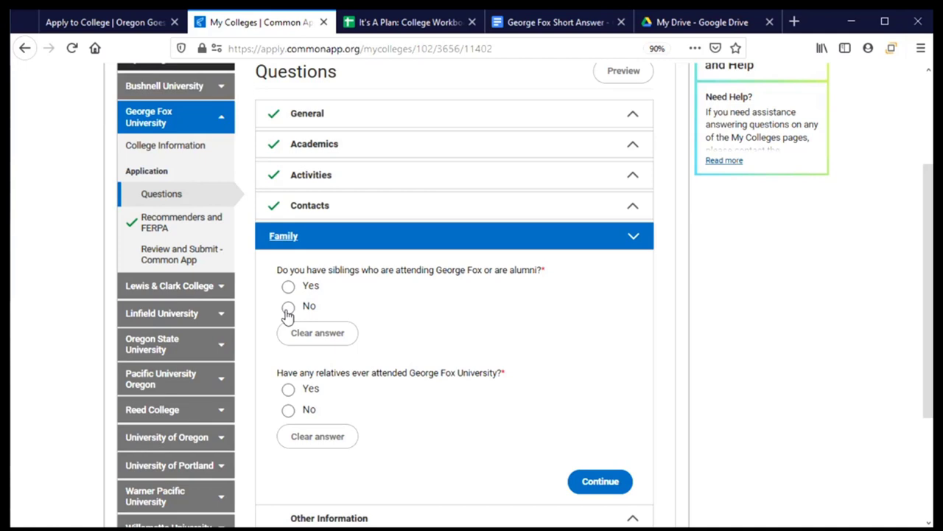
Answer No to siblings and No to relatives at George Fox, then save the Family section
click(289, 285)
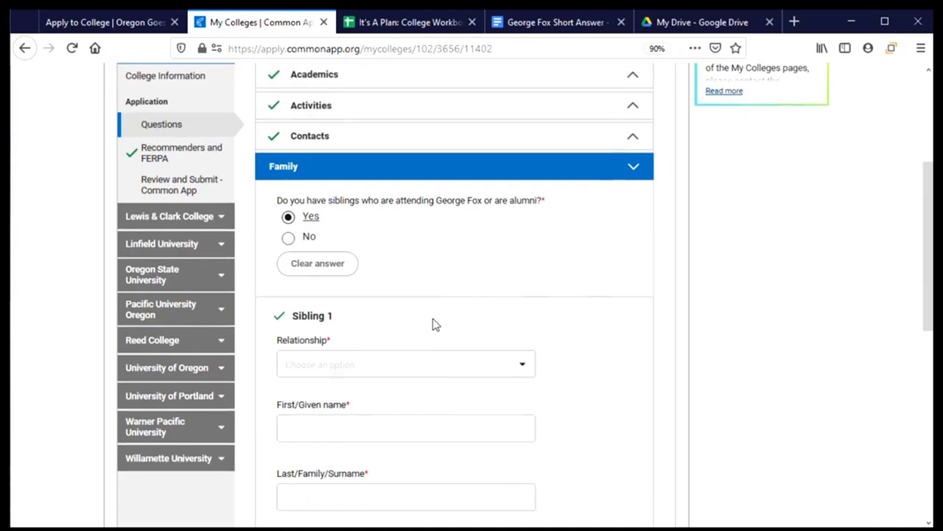
scroll(down, 3)
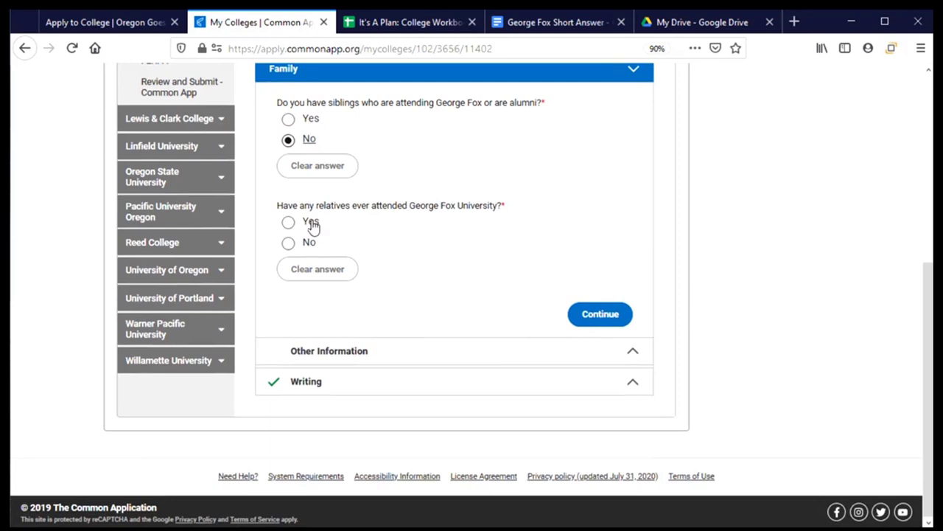
click(288, 222)
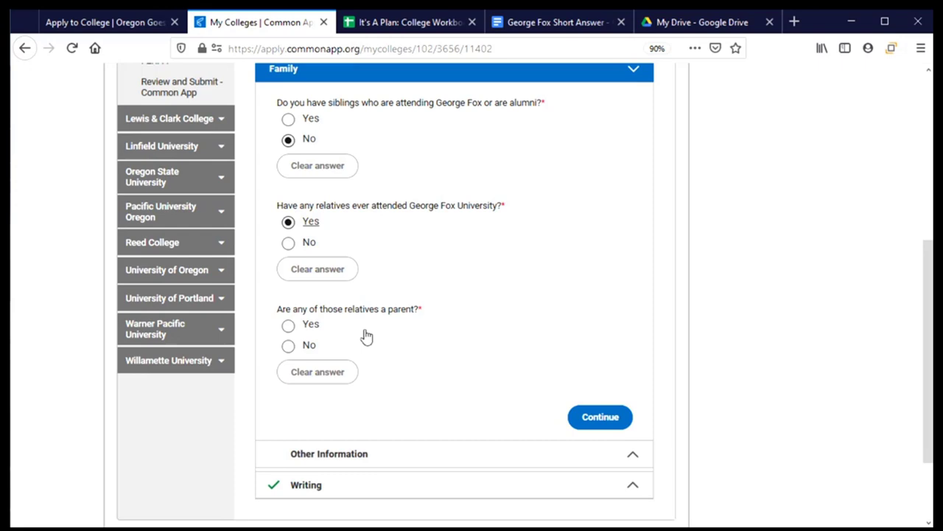
click(288, 242)
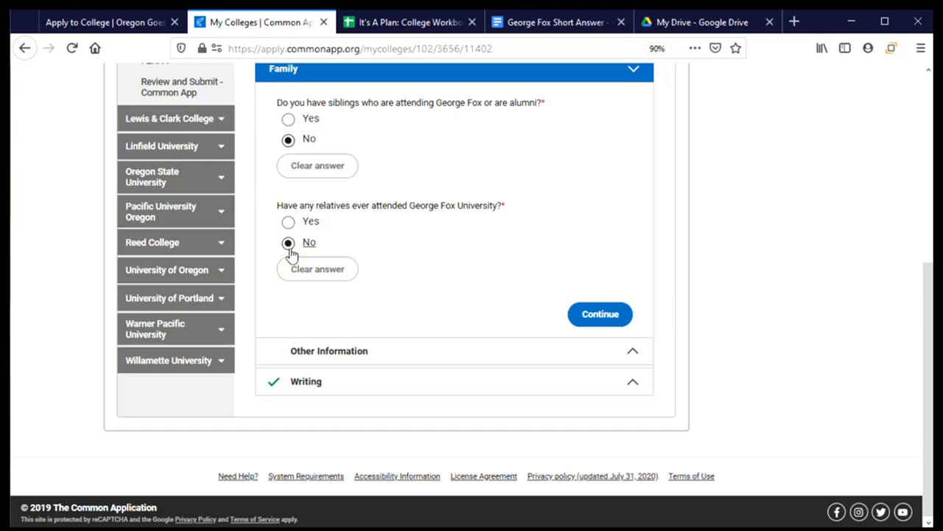
click(599, 313)
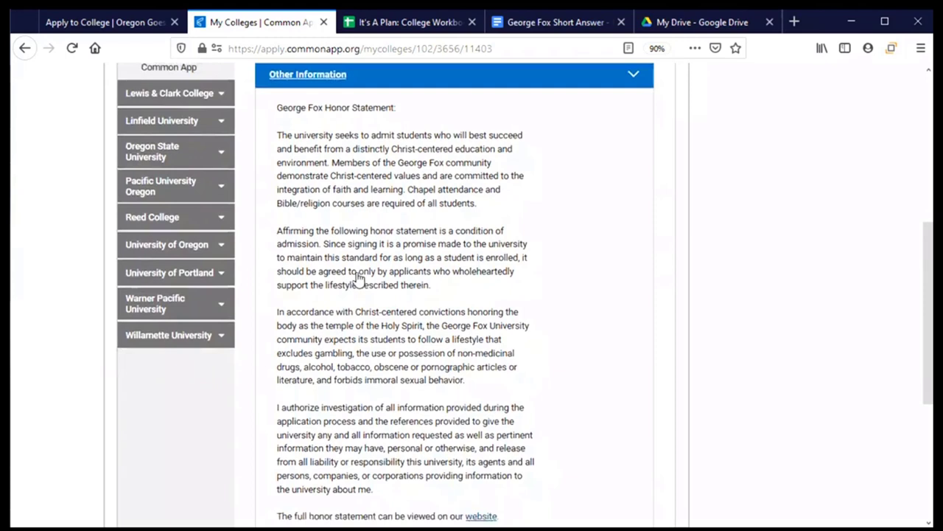
scroll(down, 3)
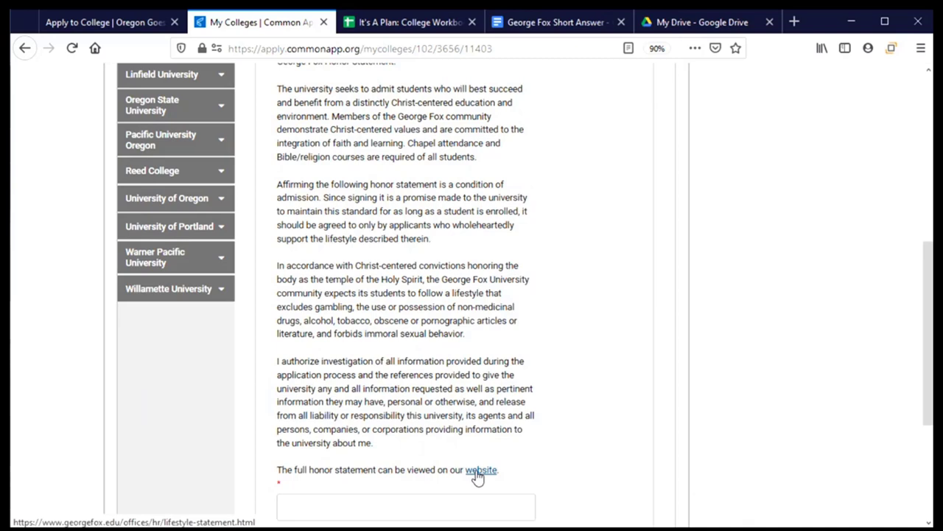
mouse_move(361, 413)
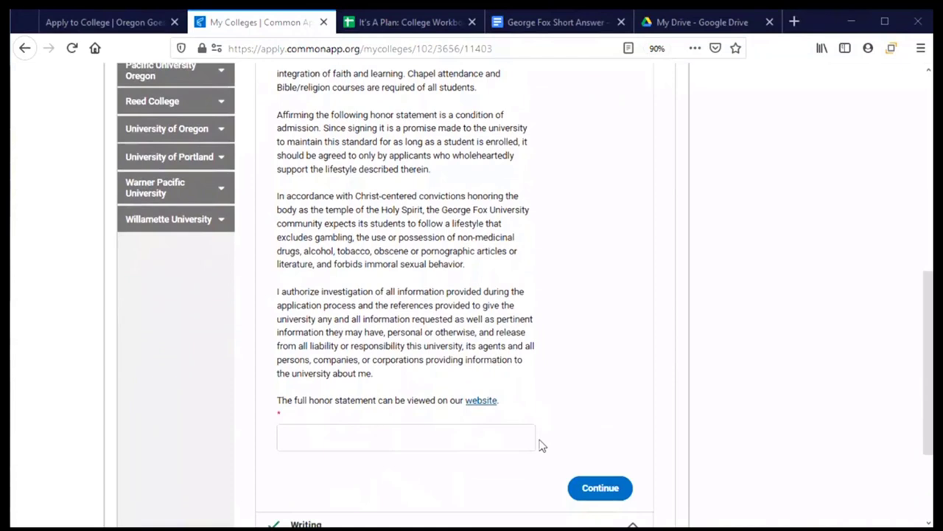
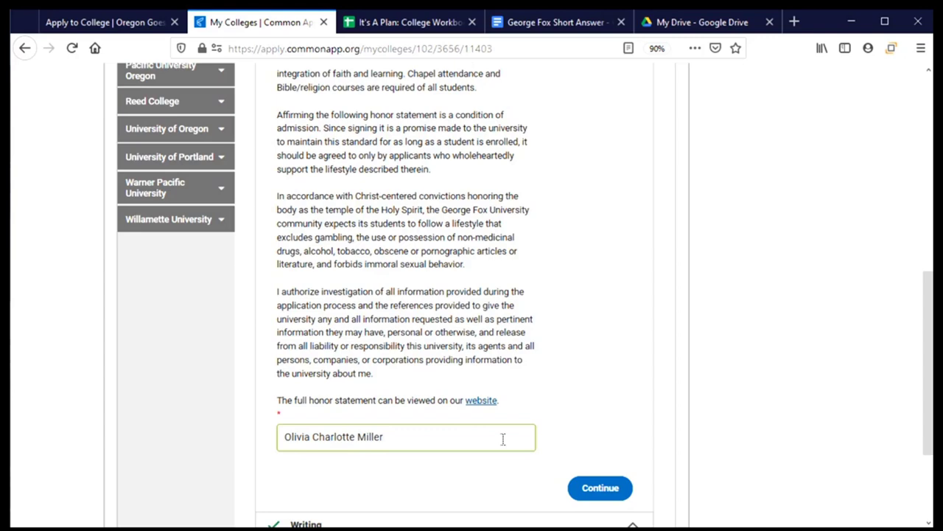
click(600, 487)
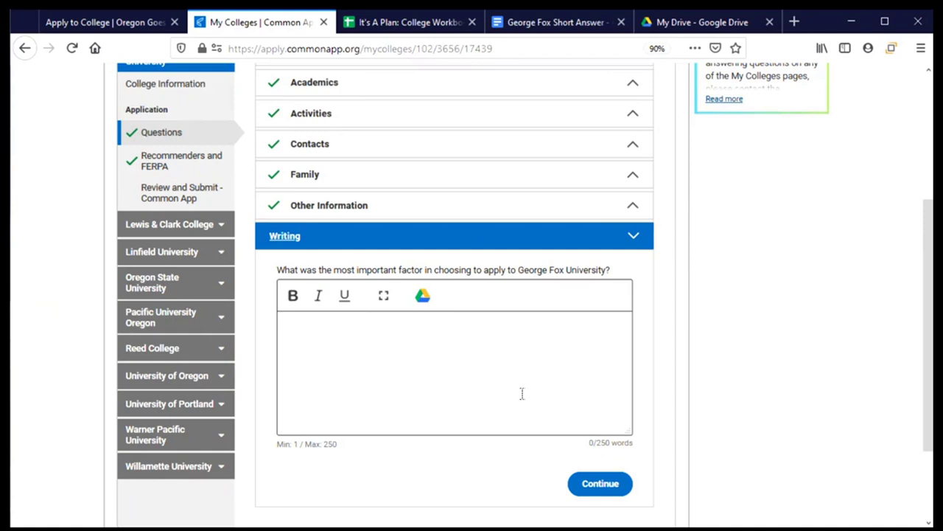
Switch to the George Fox Short Answer document to fetch the writing response
click(556, 22)
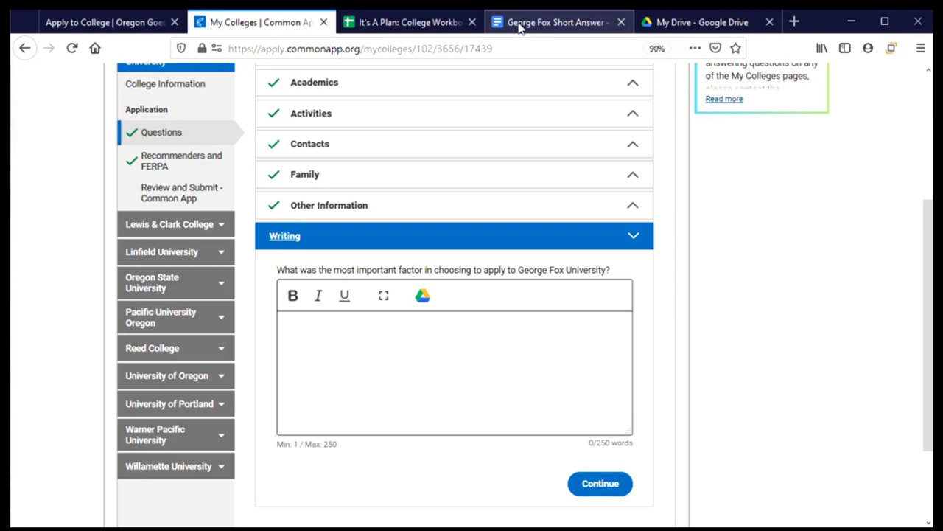
mouse_move(556, 22)
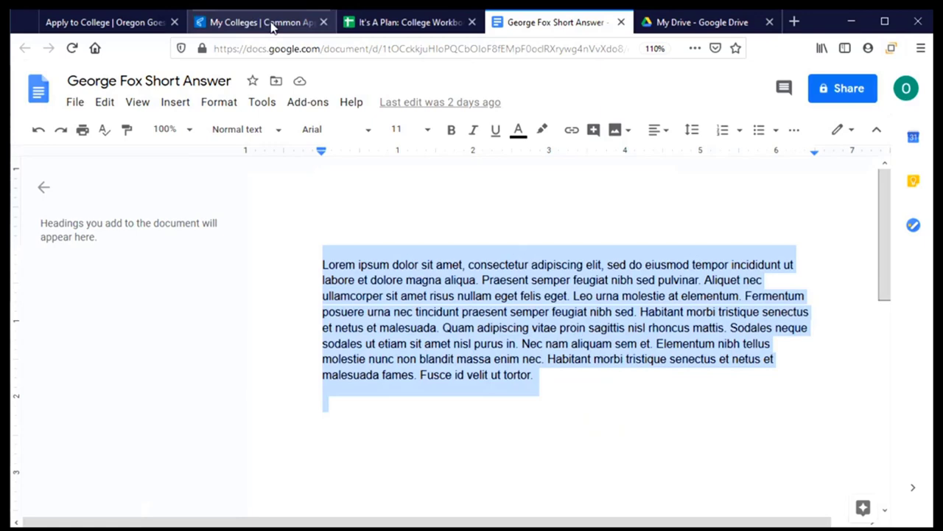
Return to the My Colleges Common App tab with the short answer copied
click(258, 22)
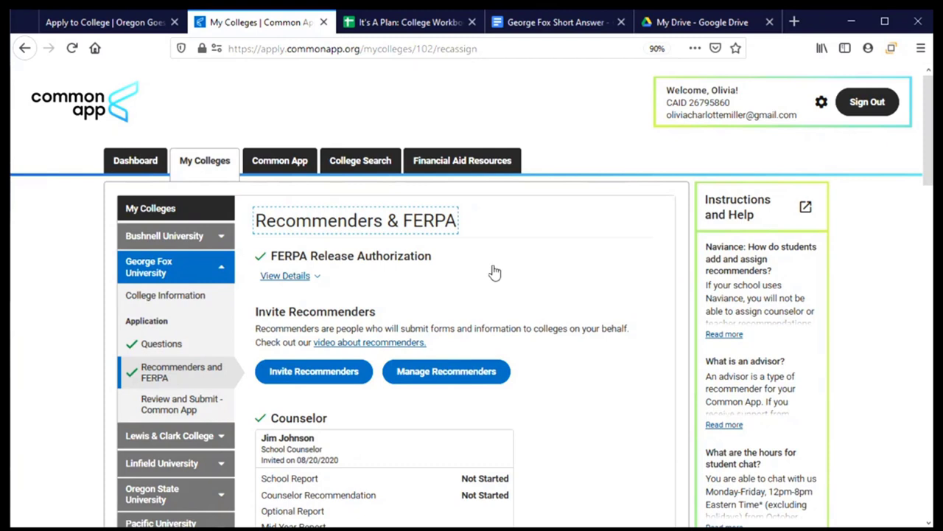
Move down the George Fox Questions toward Recommenders and FERPA
scroll(down, 3)
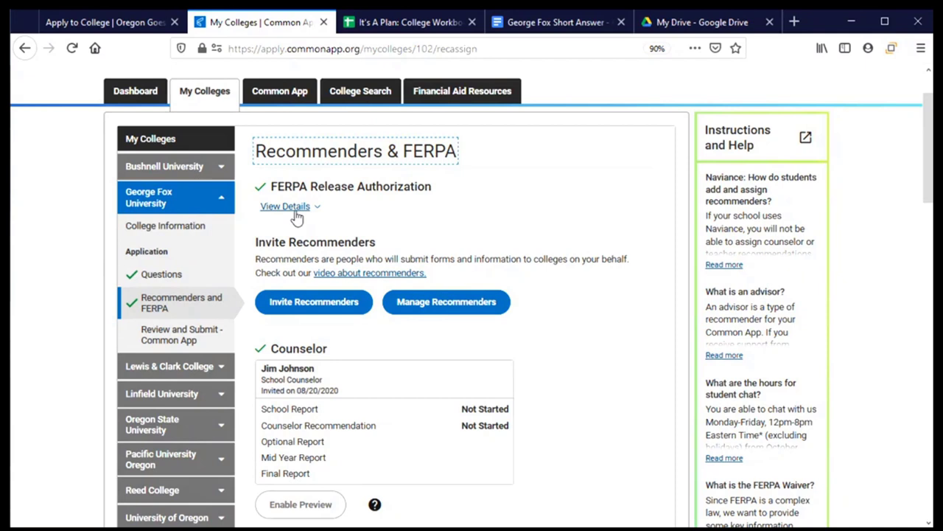
Acknowledge the FERPA release explanation and proceed to the FERPA form
click(286, 205)
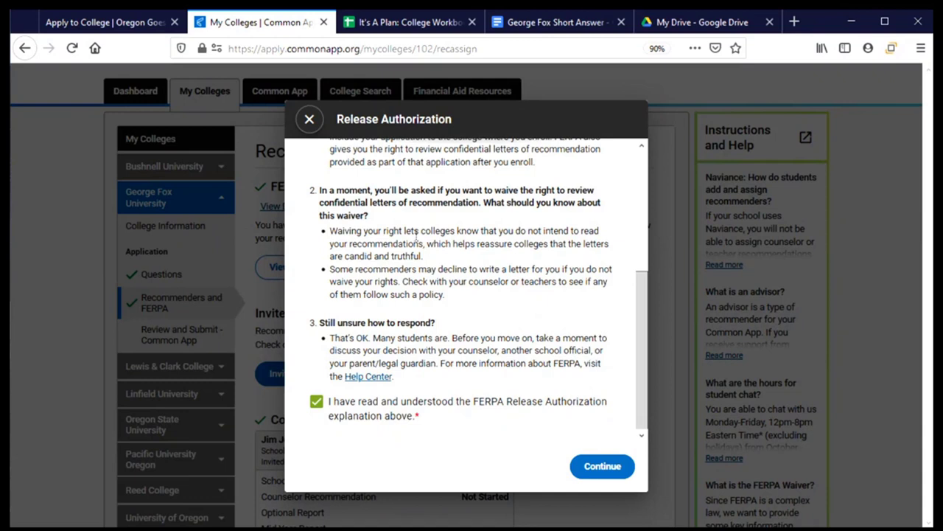
mouse_move(372, 215)
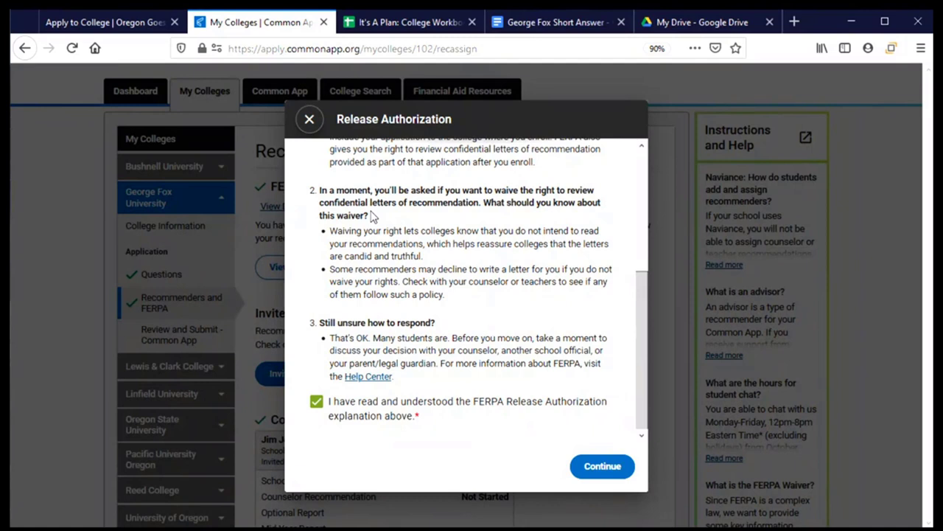
mouse_move(431, 282)
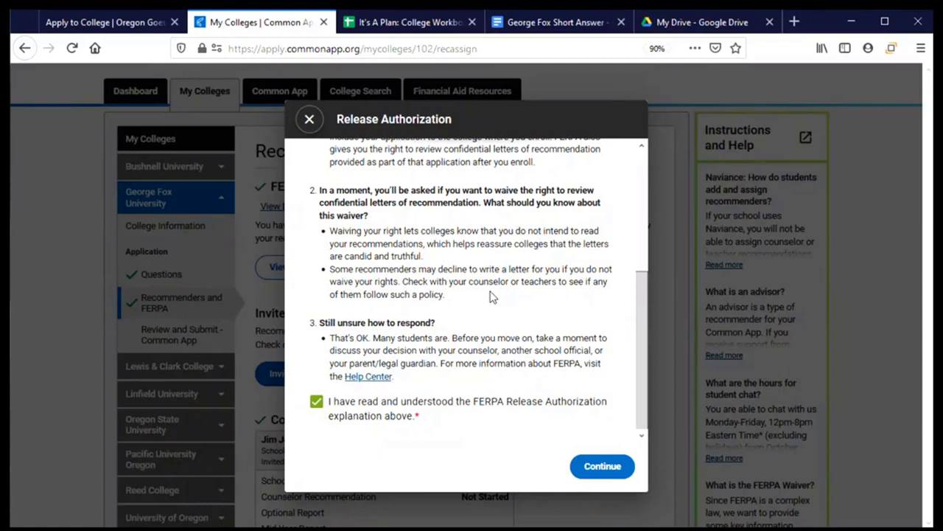
click(602, 466)
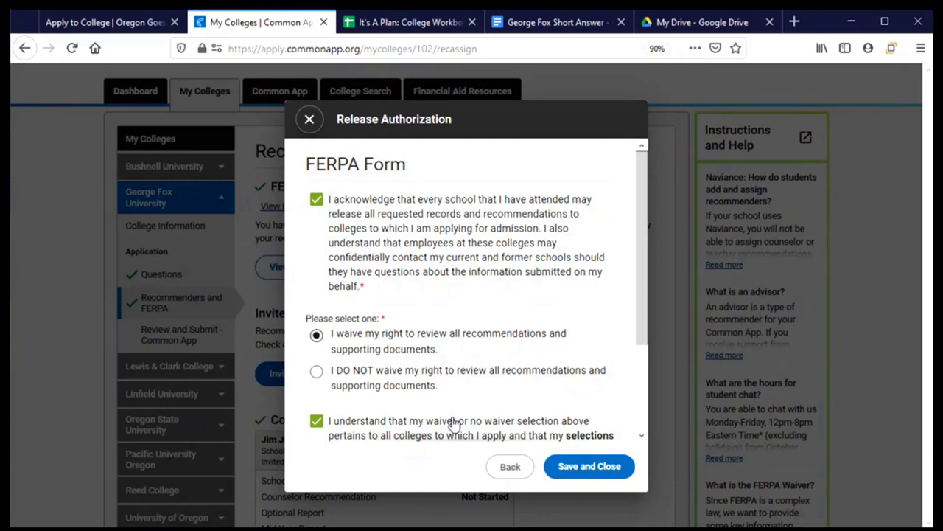
Save the signed FERPA authorization with records released and review rights waived
scroll(down, 3)
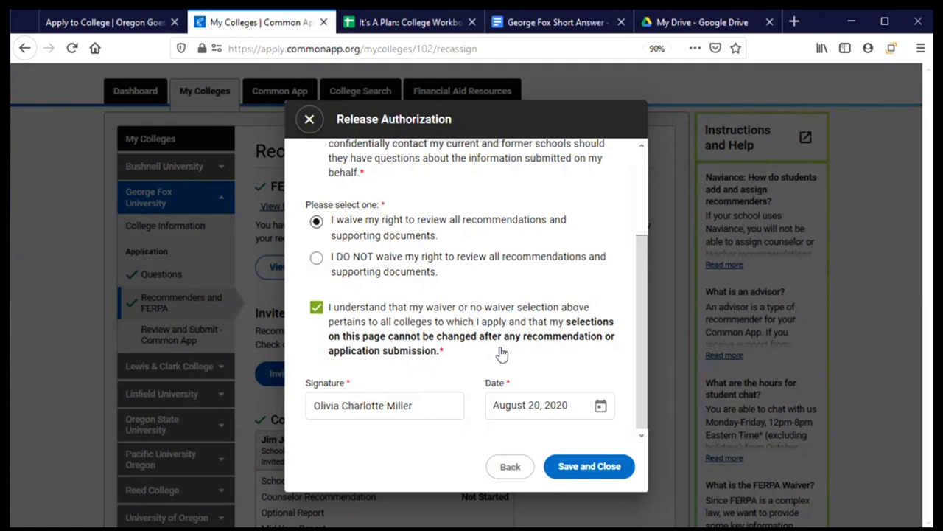
mouse_move(590, 442)
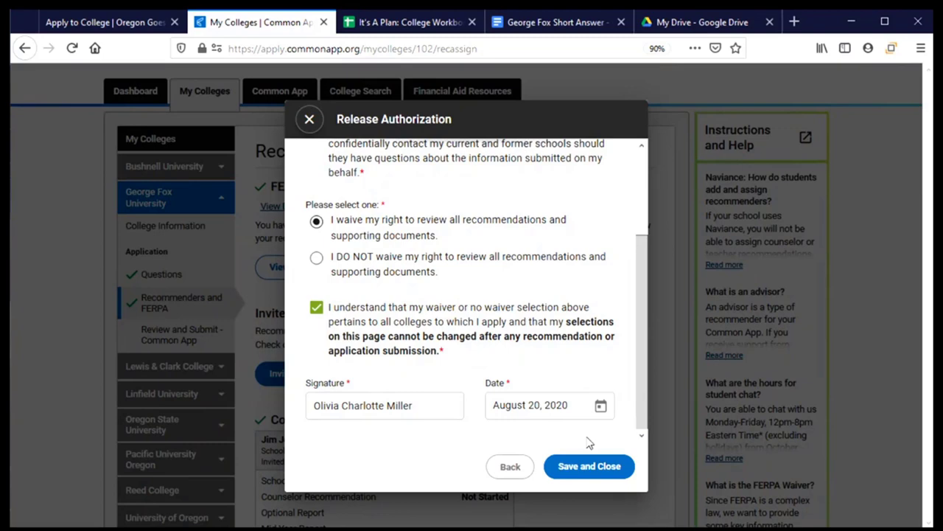
click(589, 465)
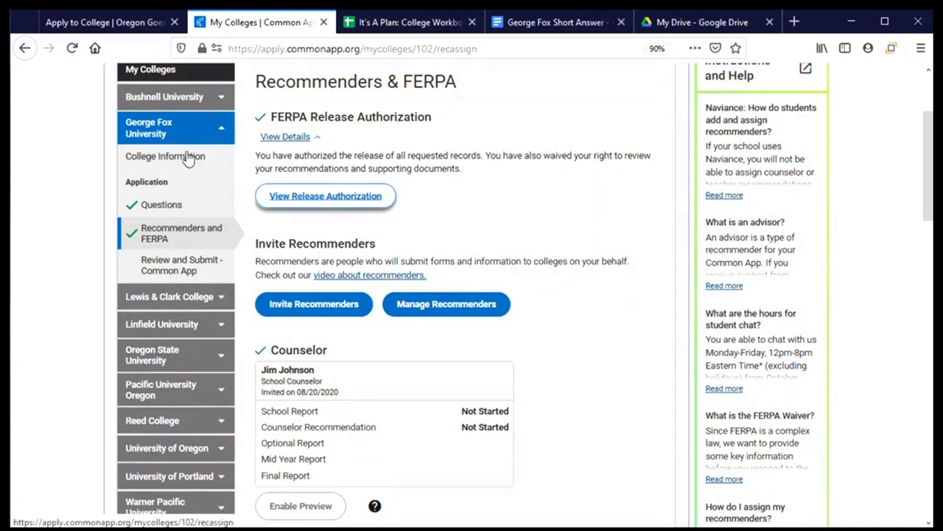
mouse_move(379, 138)
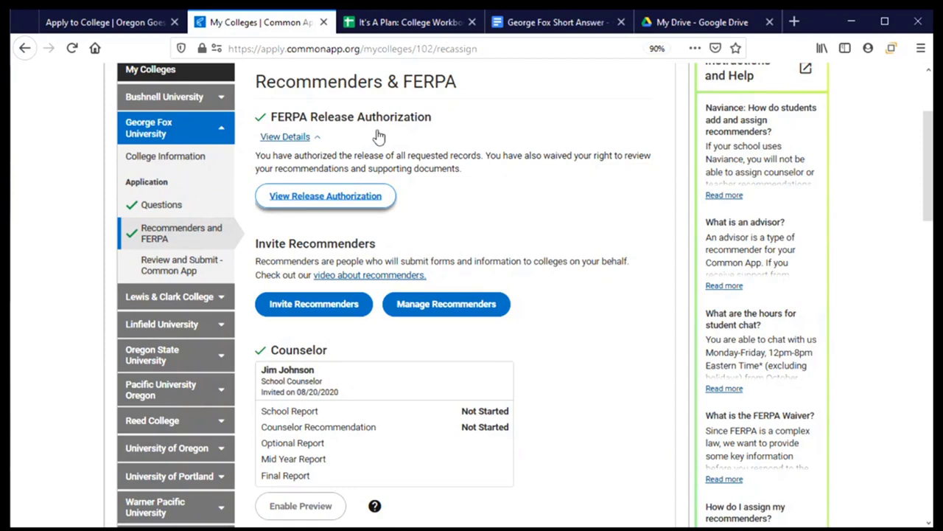
scroll(down, 3)
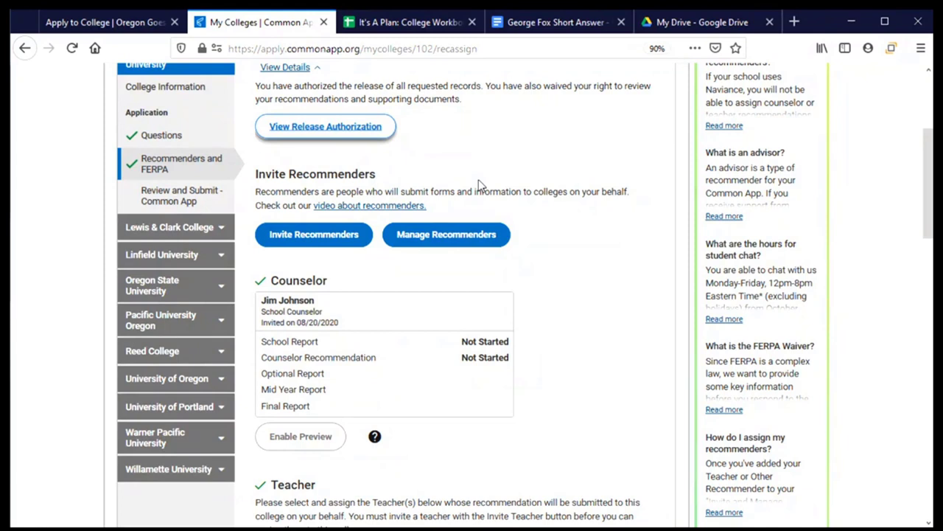
mouse_move(361, 302)
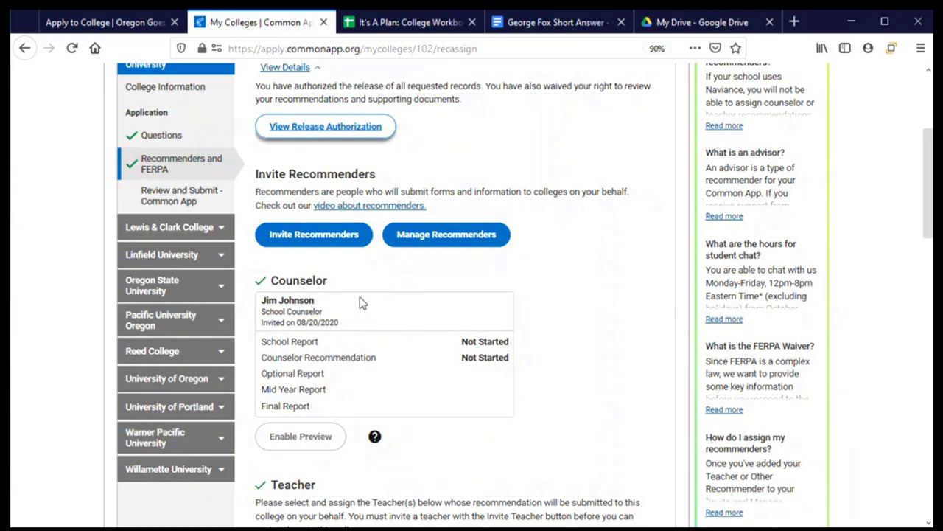
scroll(down, 3)
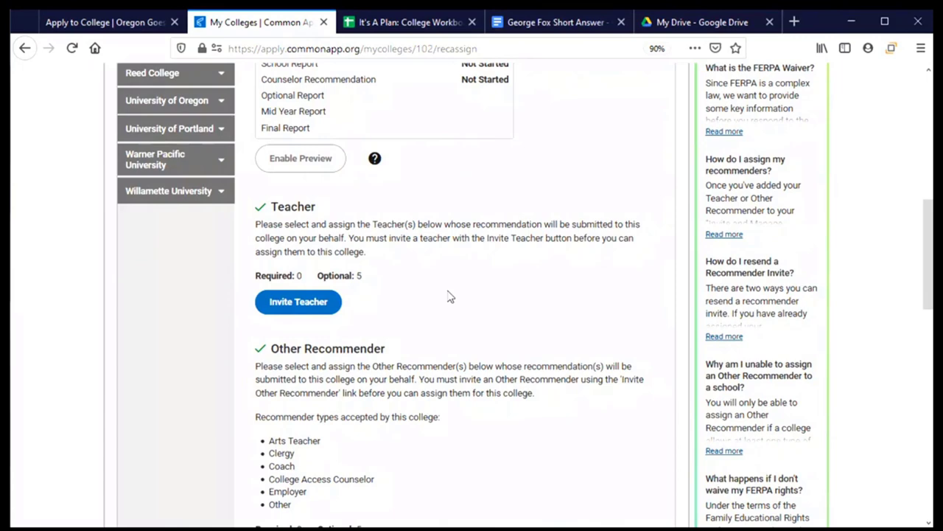
scroll(down, 3)
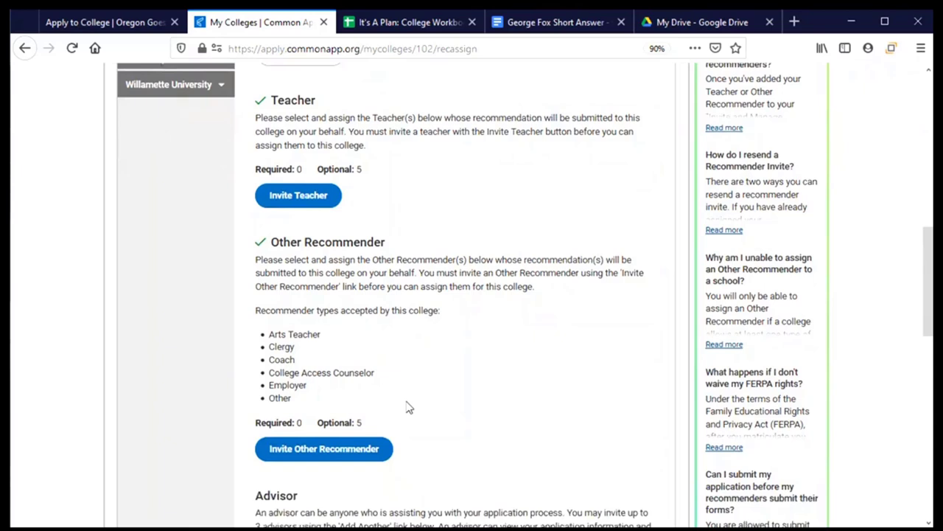
scroll(down, 3)
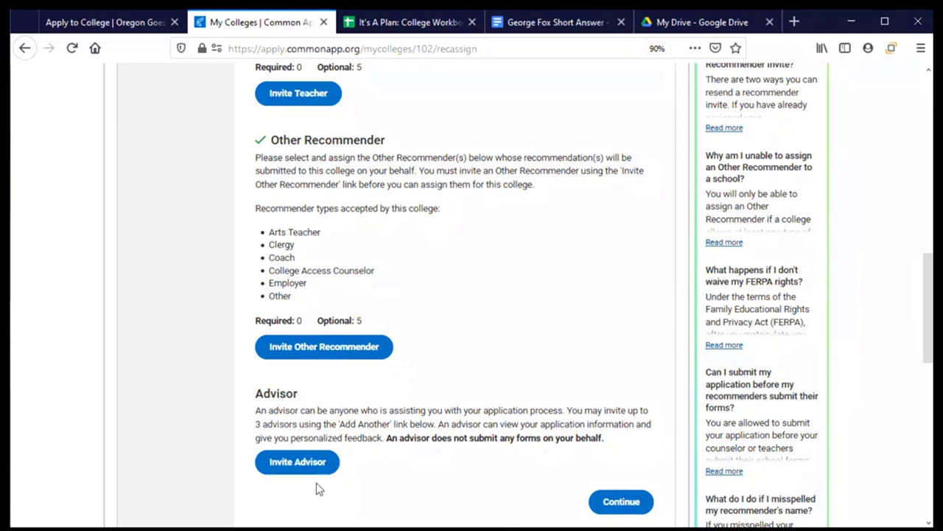
scroll(up, 3)
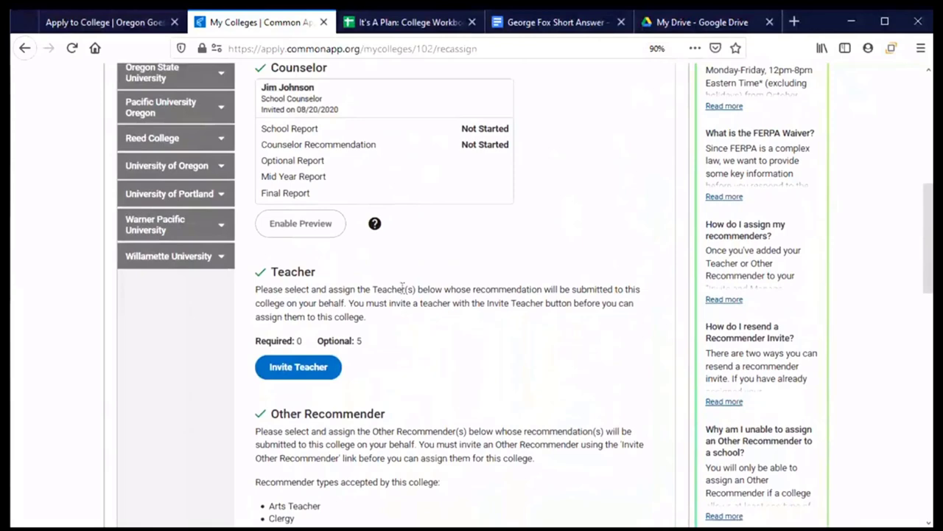
scroll(down, 3)
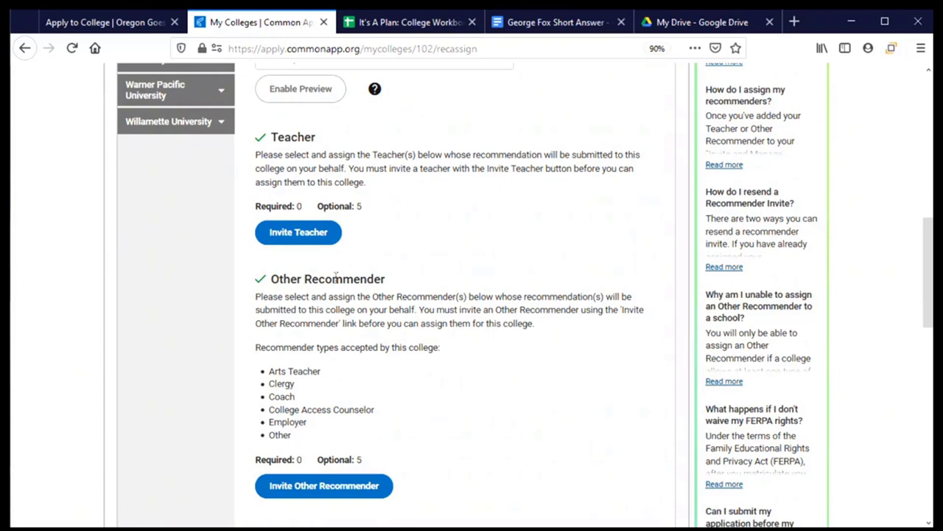
scroll(down, 3)
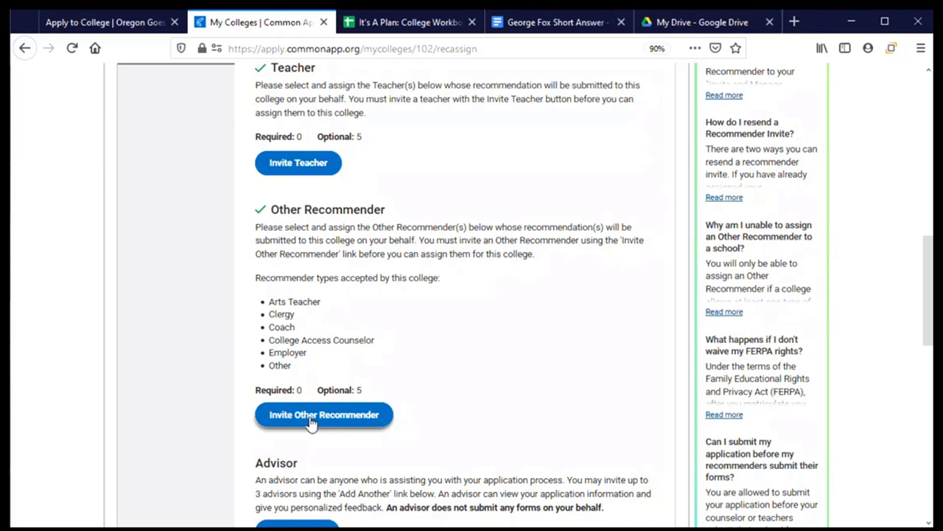
Invite a clergy member as other recommender completing a George Fox recommendation
click(324, 414)
text(Oliver)
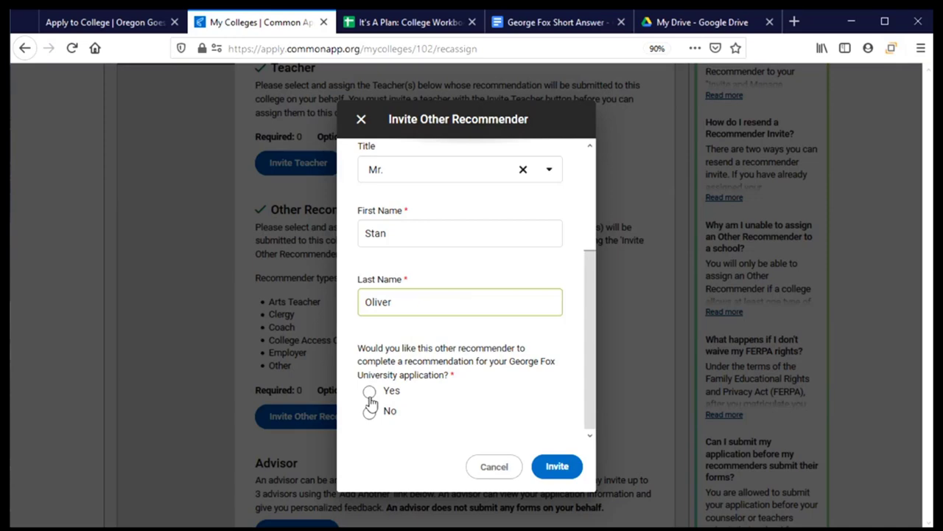
click(557, 466)
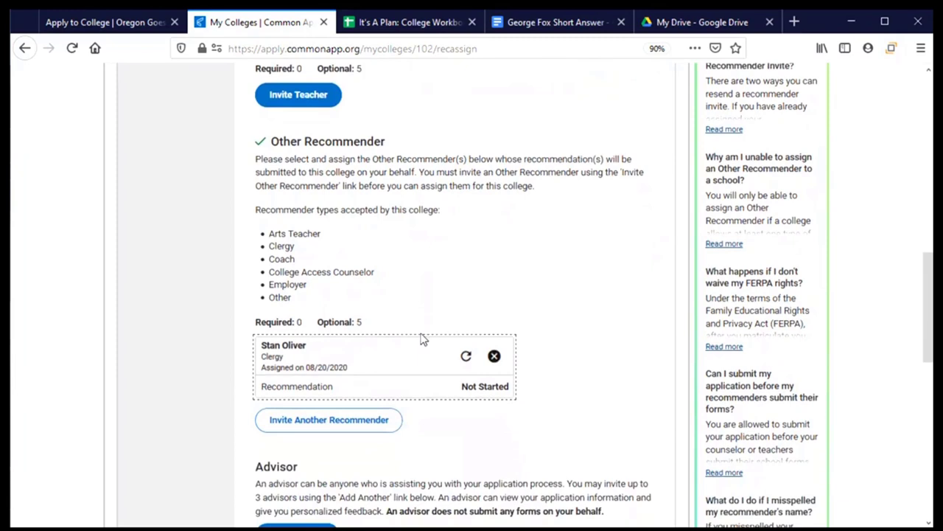
Continue from Recommenders and FERPA to the Application Submission page
scroll(down, 3)
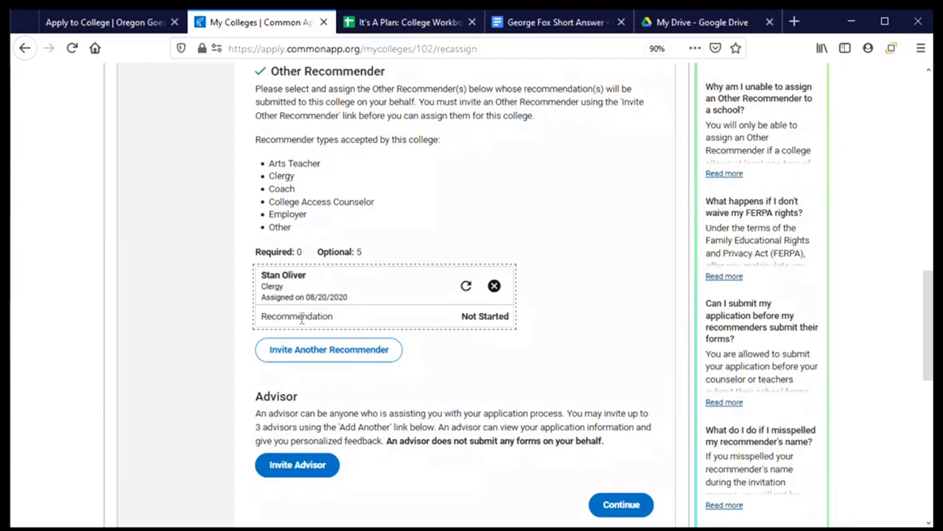
mouse_move(445, 336)
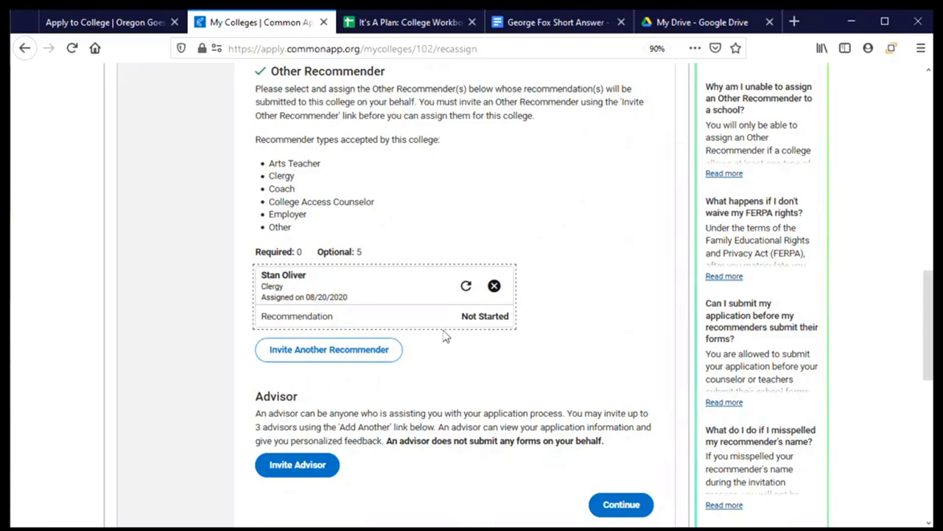
scroll(down, 3)
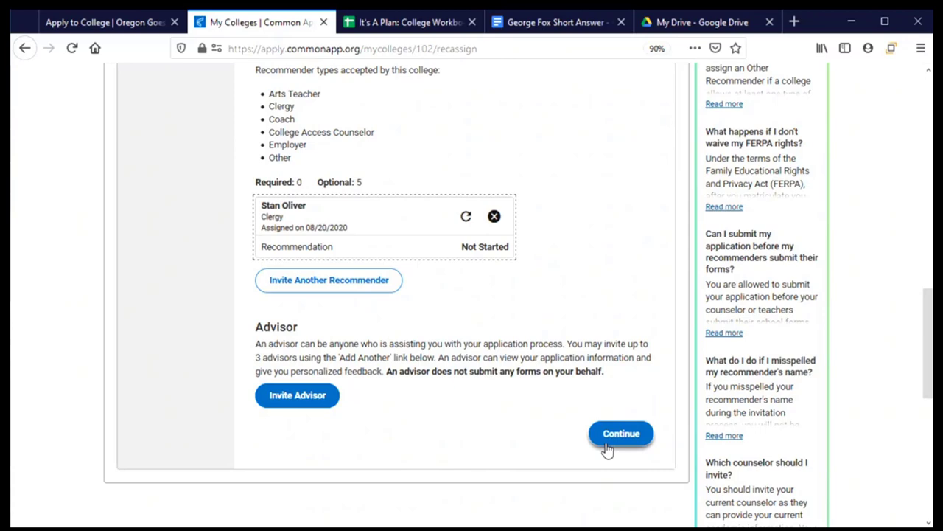
click(620, 432)
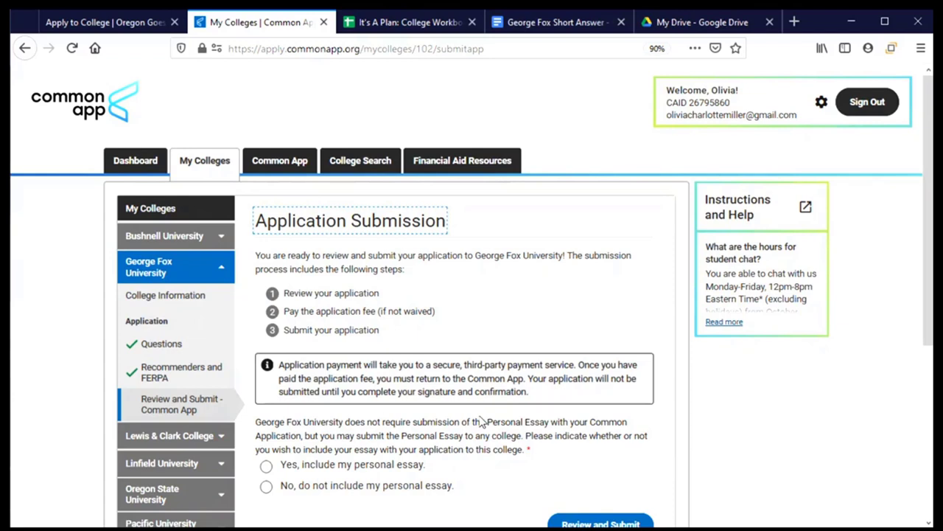
mouse_move(431, 315)
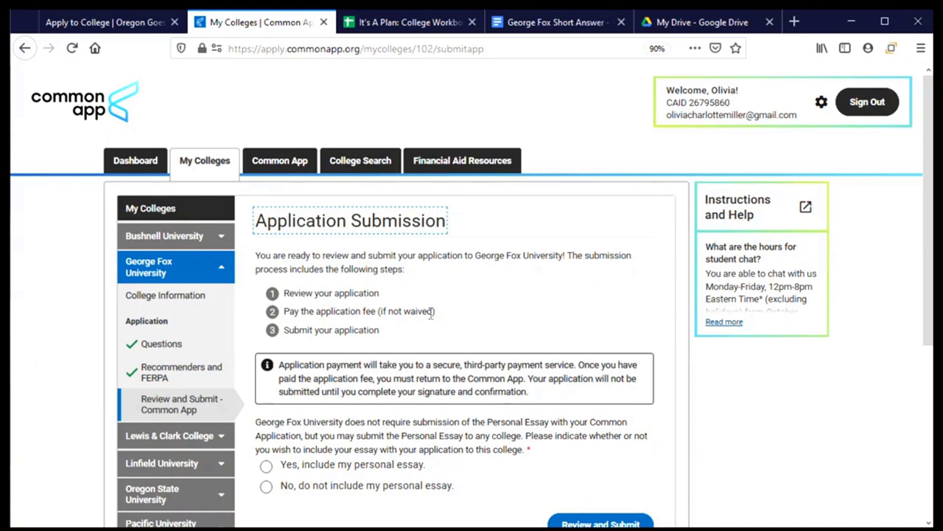
Choose 'Yes, include my personal essay' and start Review and Submit
scroll(down, 3)
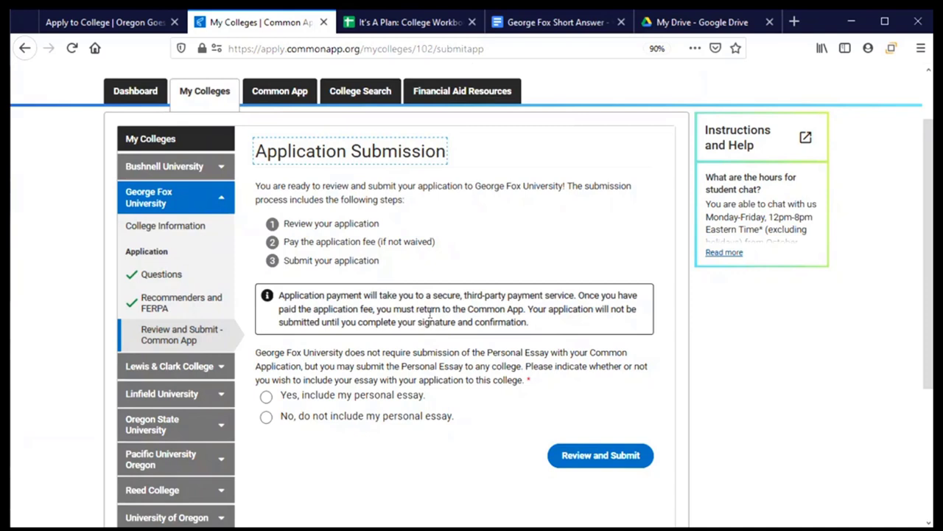
scroll(down, 3)
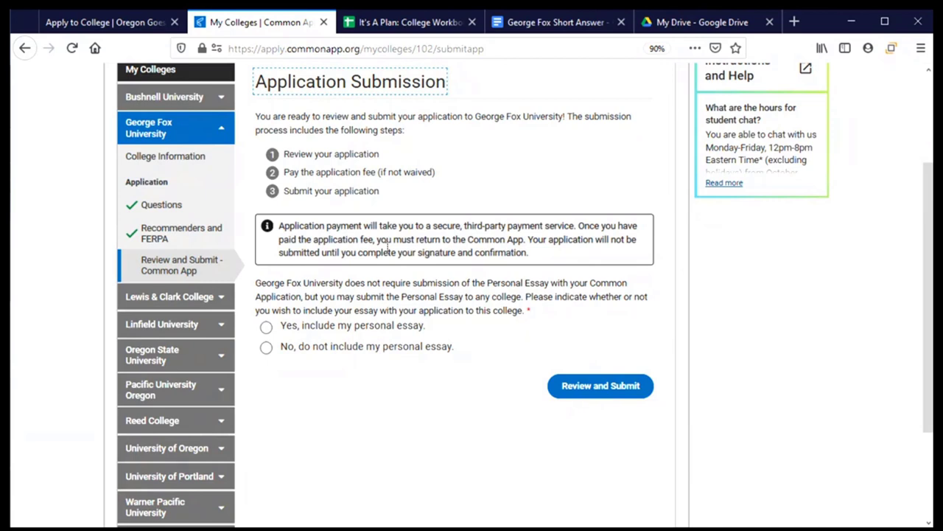
scroll(down, 3)
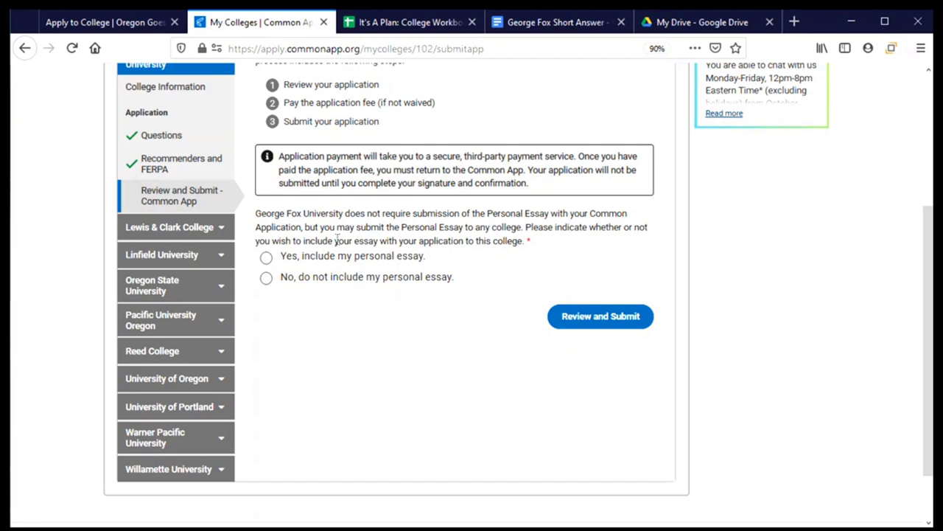
click(266, 256)
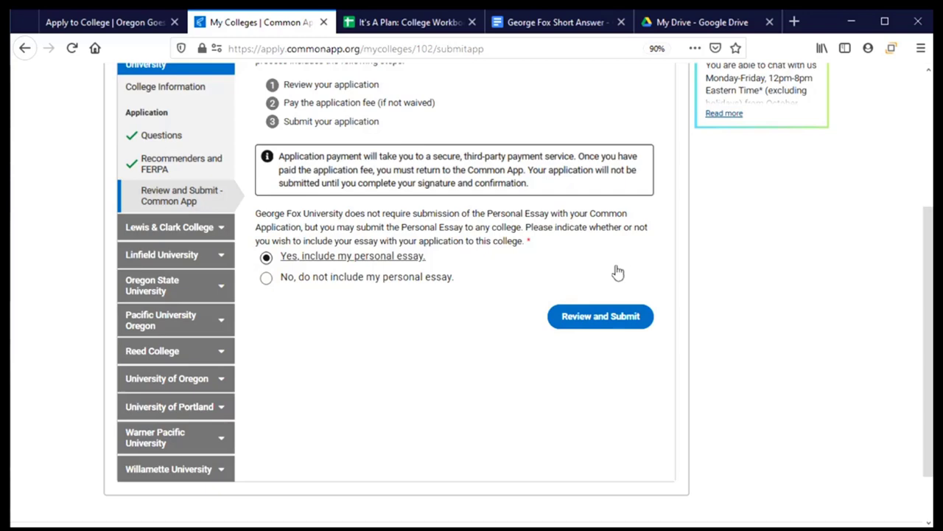
click(600, 315)
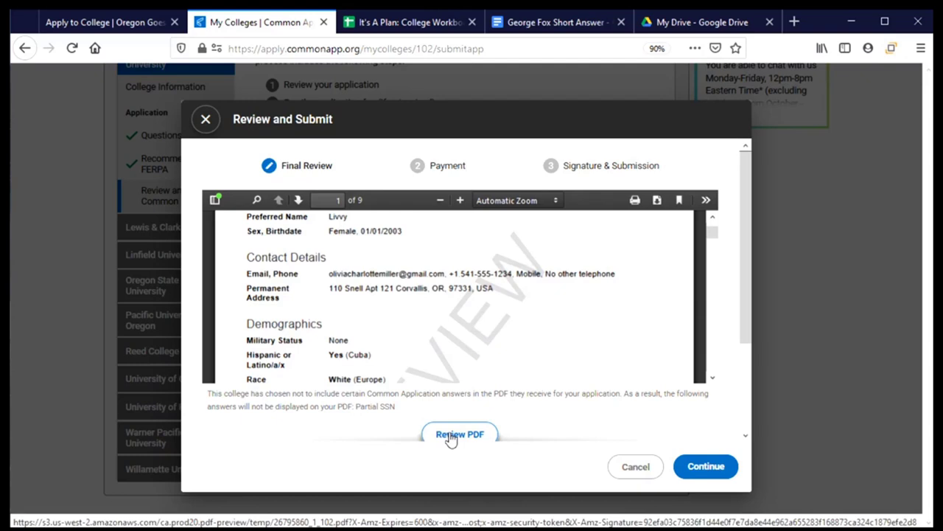
Confirm the application PDF copy has been reviewed and advance to Payment
scroll(down, 3)
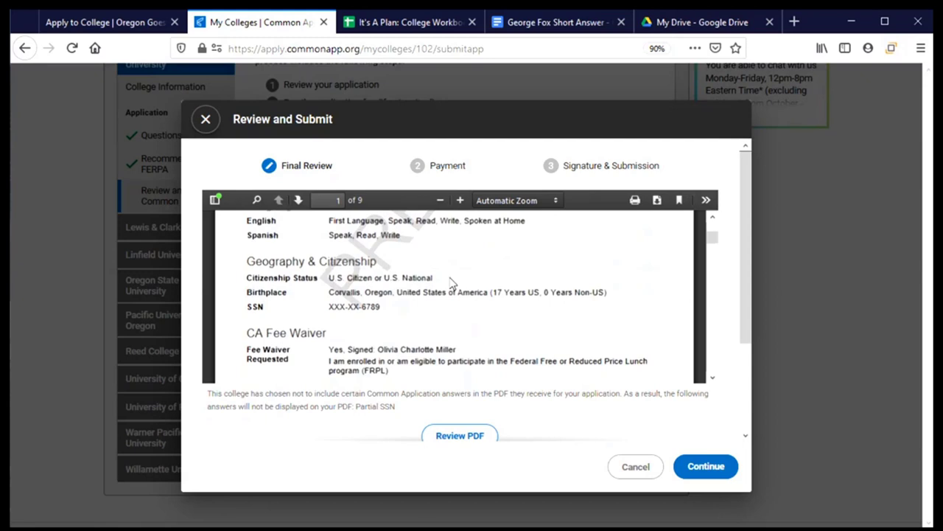
scroll(down, 3)
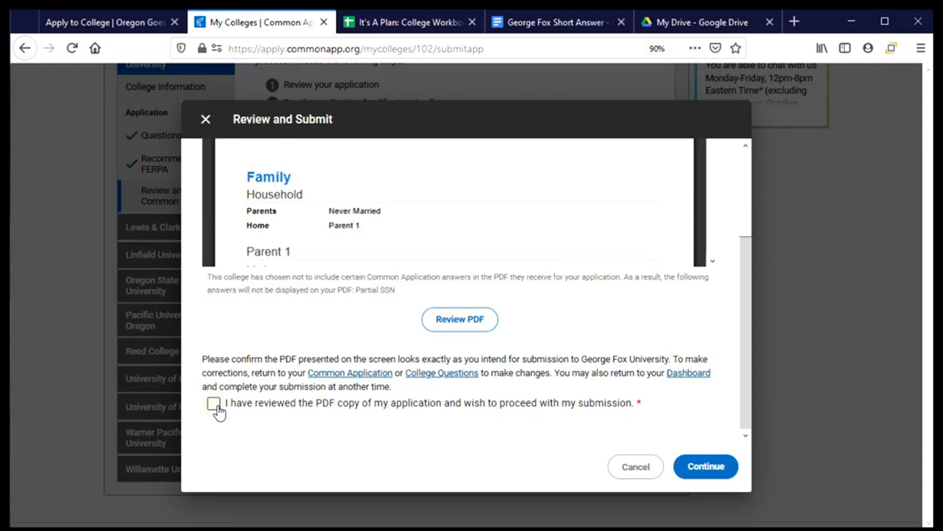
click(705, 466)
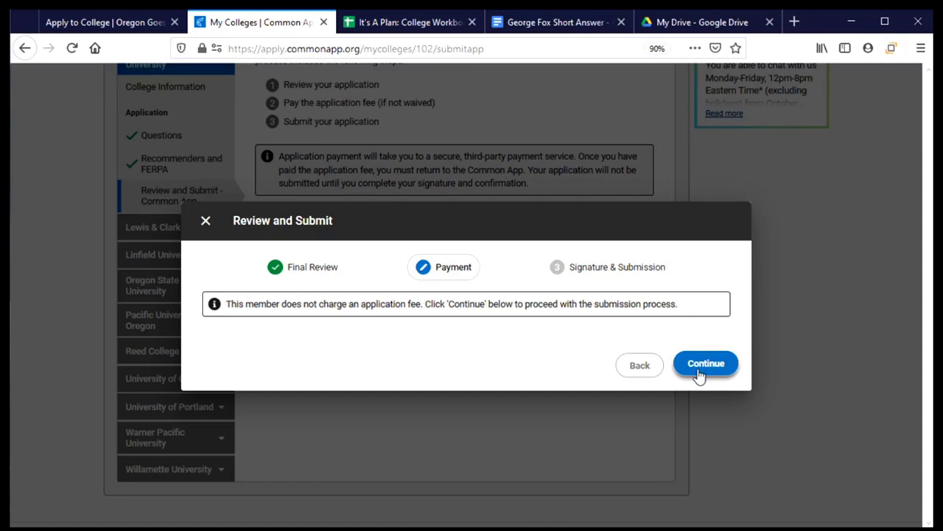
Continue past the no-fee Payment step to reach Signature & Submission
click(706, 363)
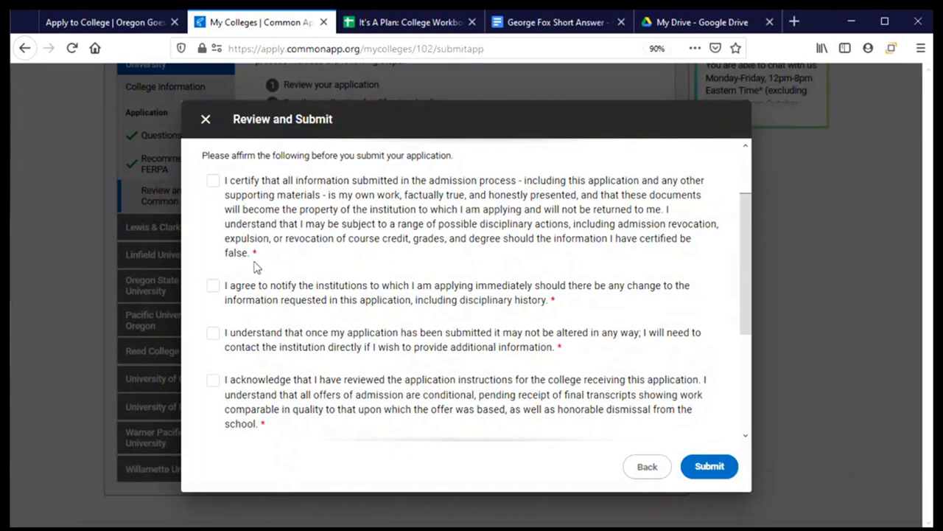
Check the first certification statement in Signature & Submission
click(213, 180)
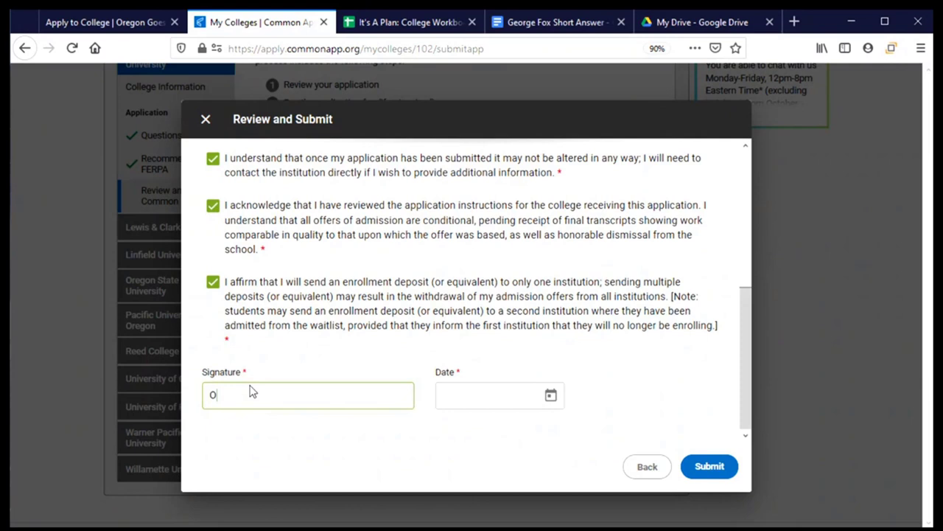
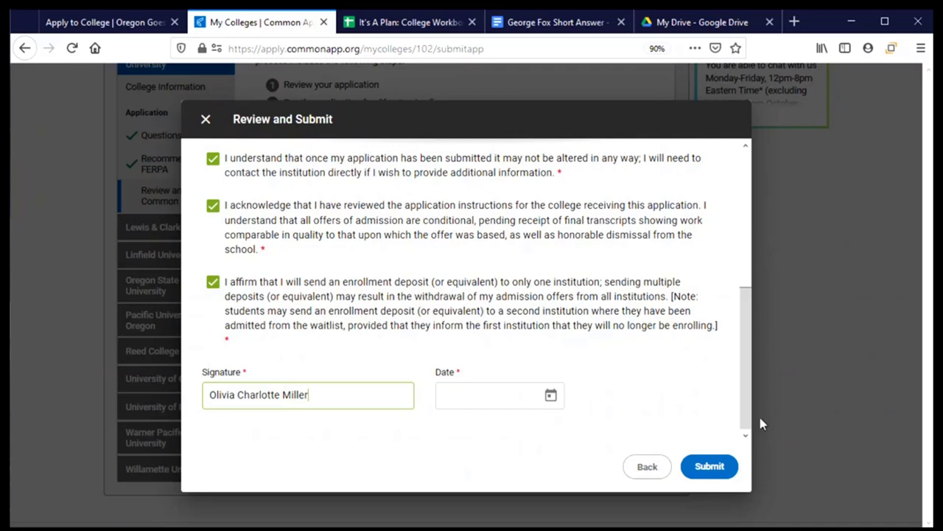